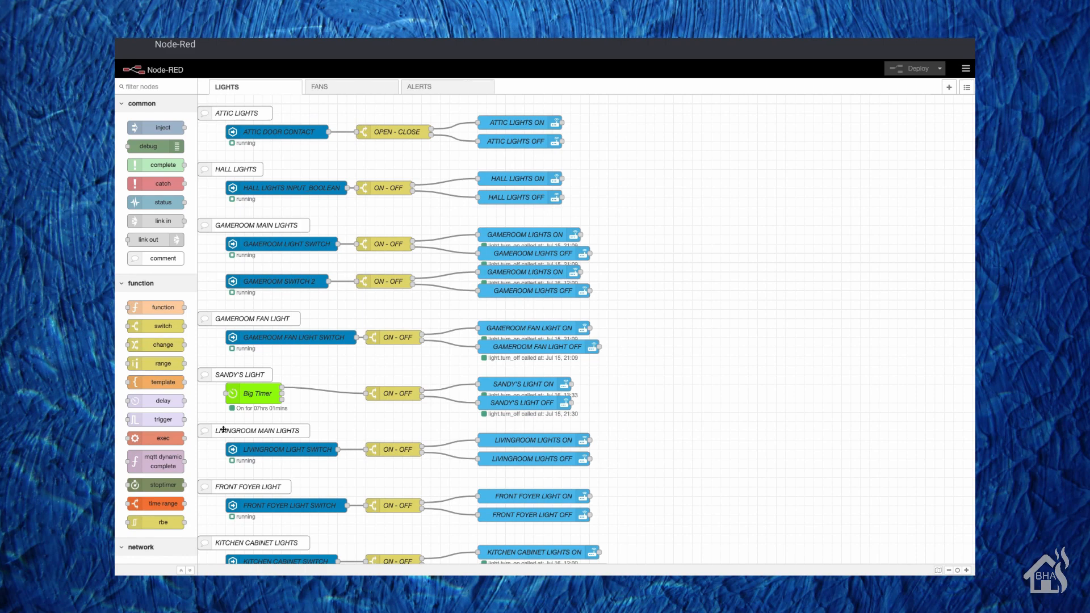
{"action": "mouse_move", "coordinate": [582, 366]}
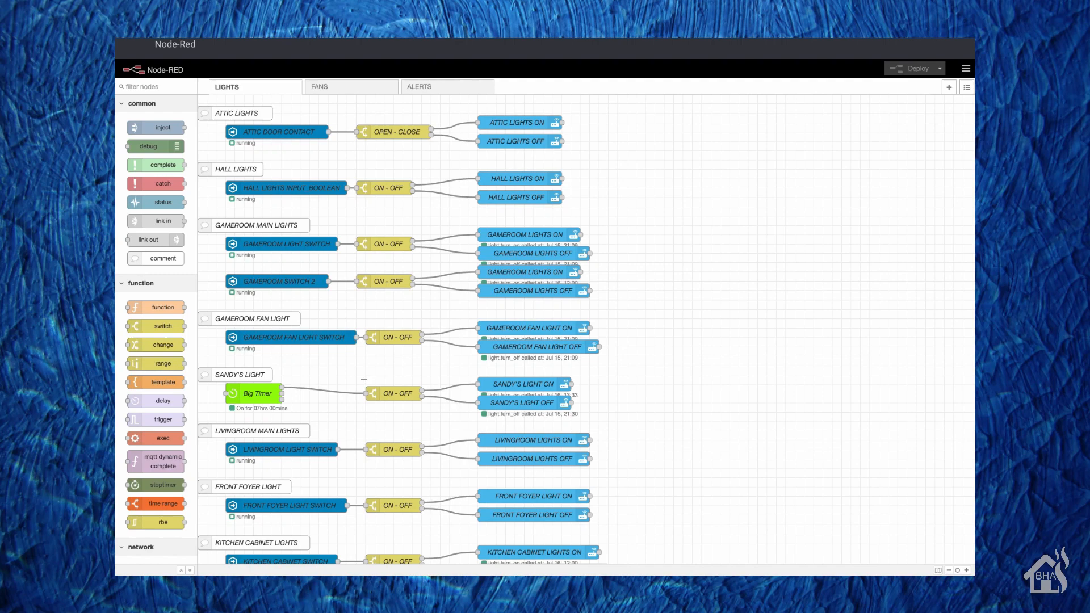
{"action": "mouse_move", "coordinate": [821, 321]}
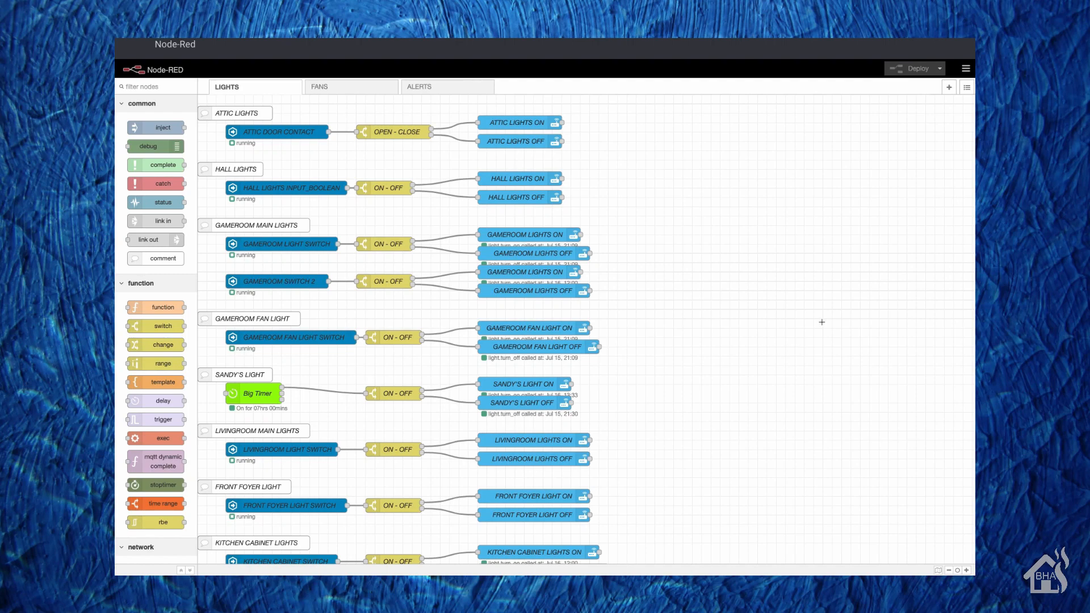
{"action": "mouse_move", "coordinate": [835, 300]}
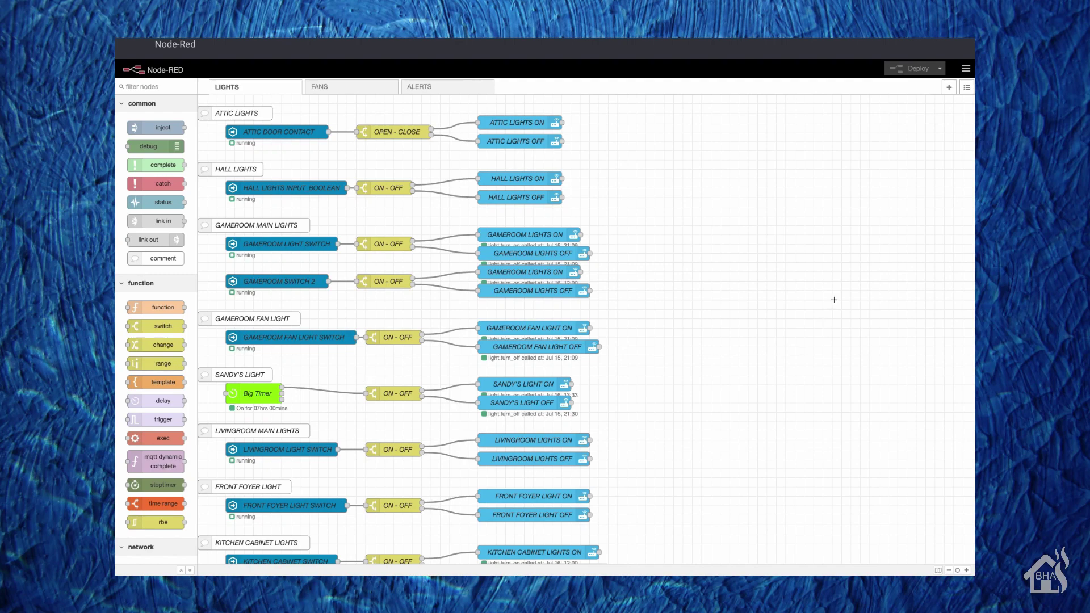
{"action": "mouse_move", "coordinate": [897, 179]}
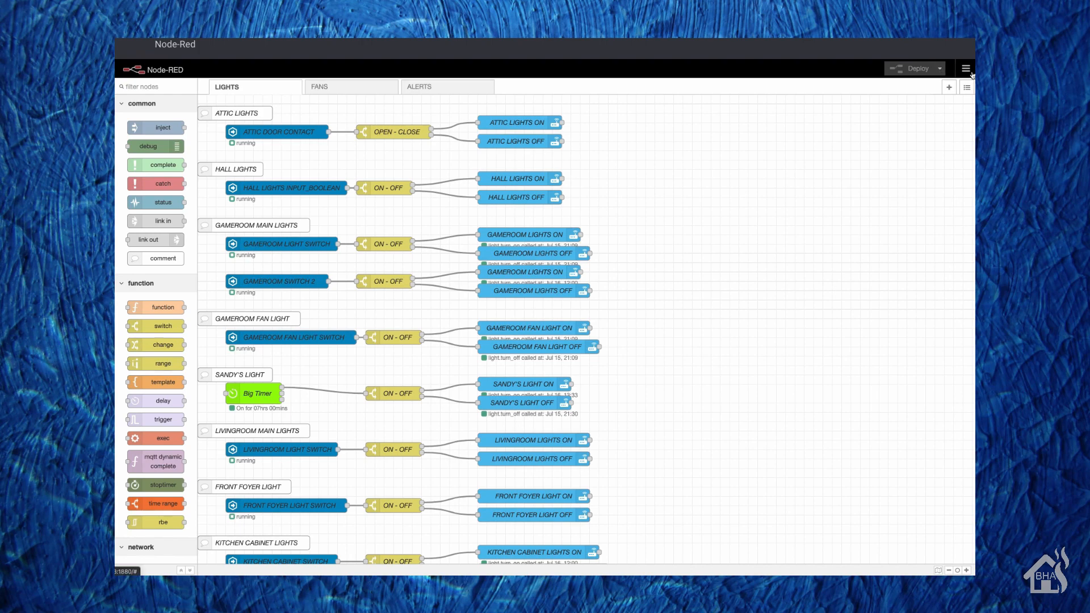
Search the palette manager's install list for "timer" to check the Big Timer package.
{"action": "left_click", "coordinate": [965, 69]}
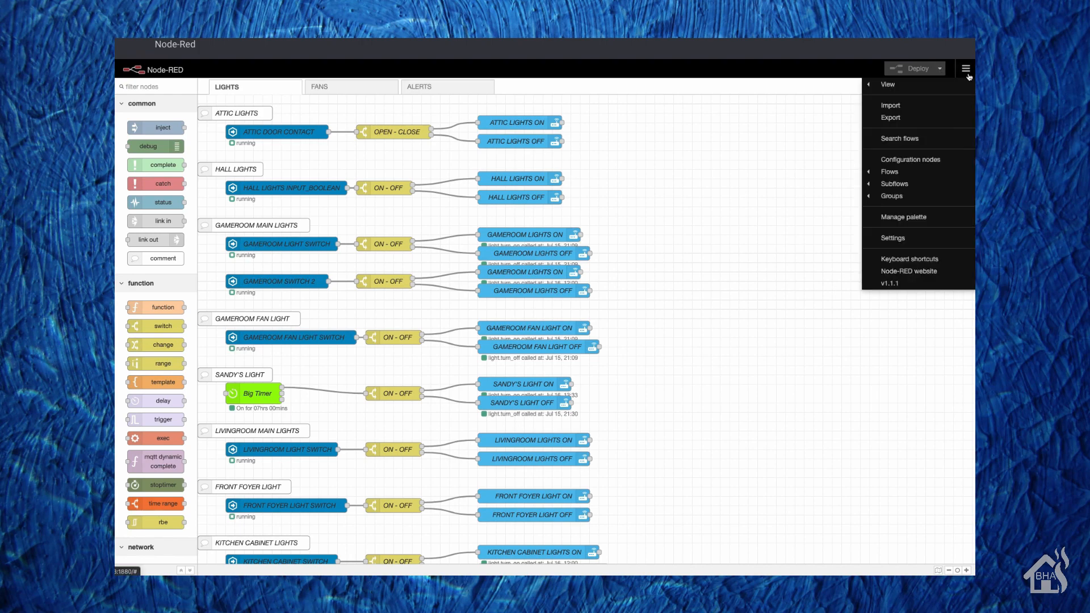
{"action": "left_click", "coordinate": [904, 217]}
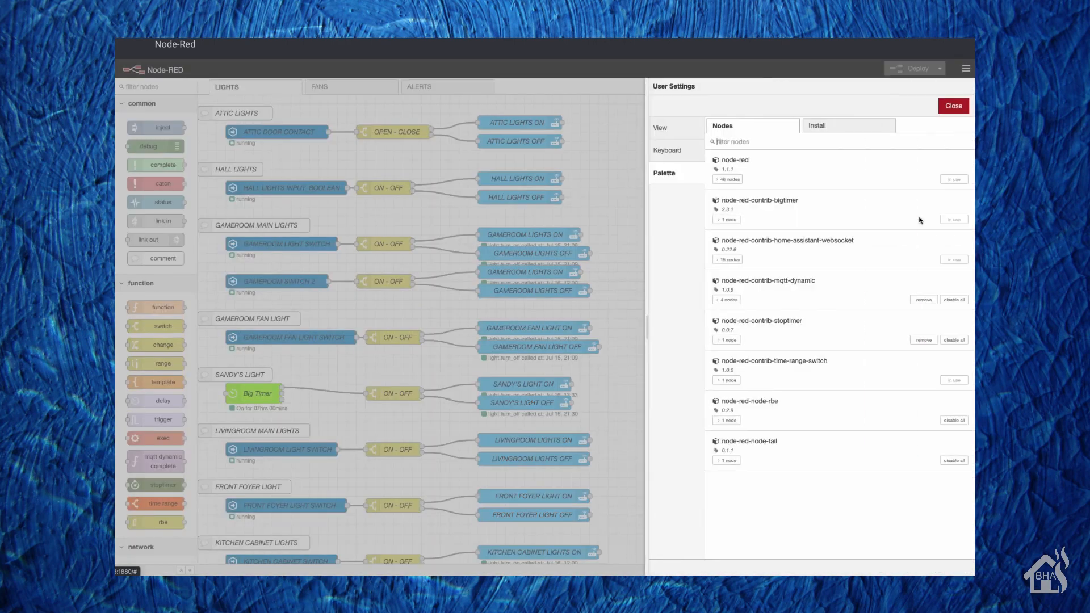
{"action": "left_click", "coordinate": [816, 126]}
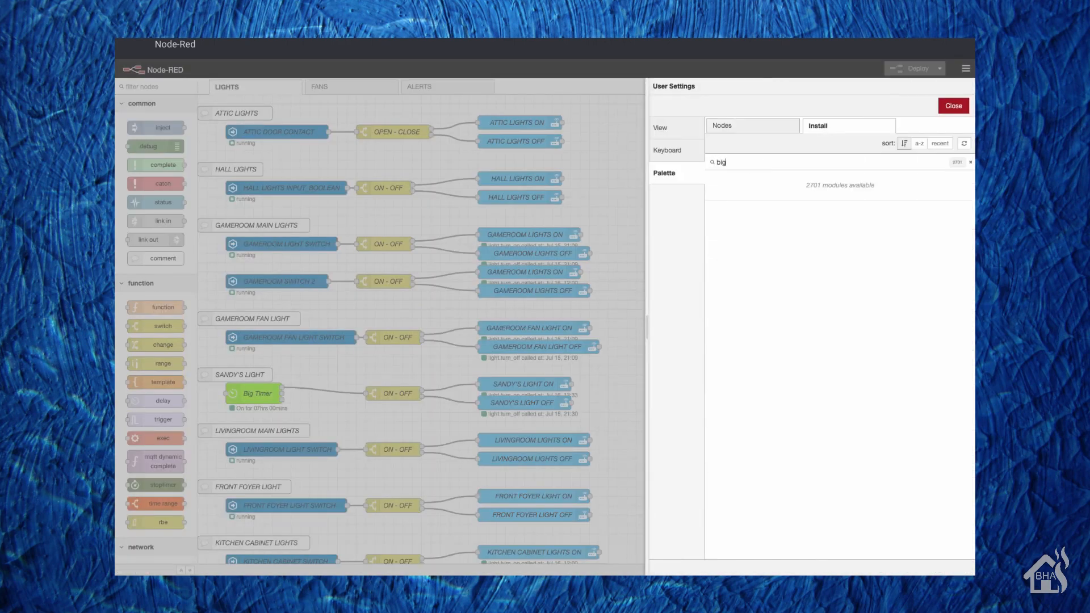
{"action": "type", "text": "timer"}
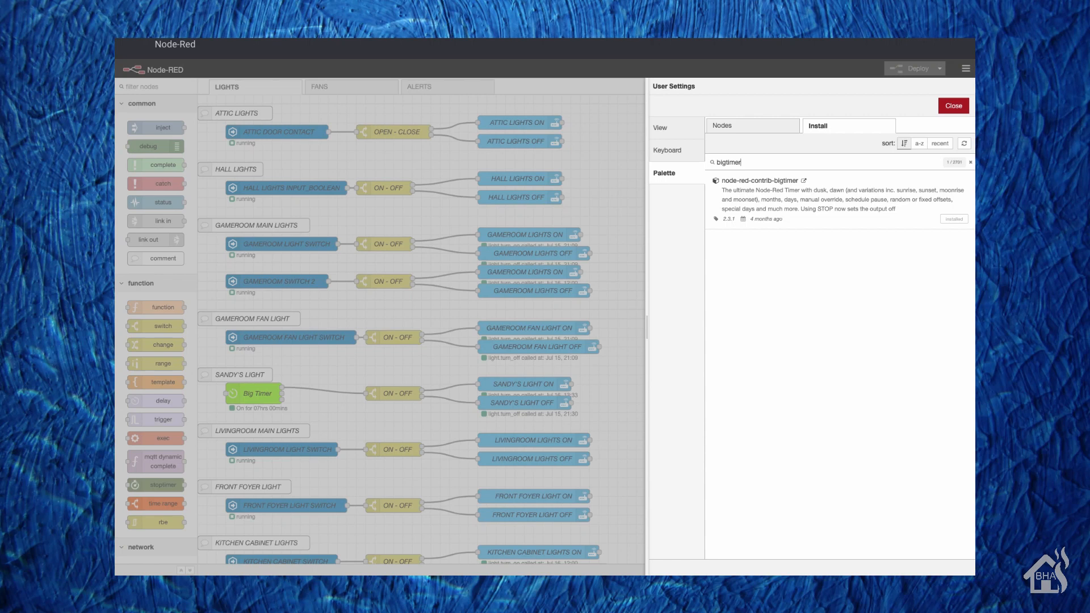
{"action": "mouse_move", "coordinate": [746, 175]}
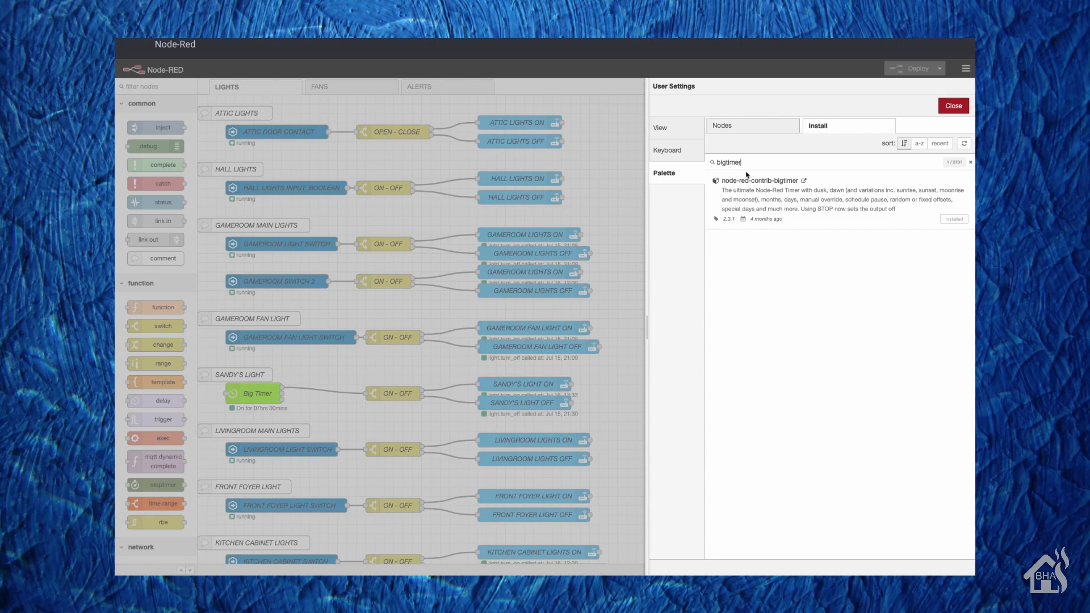
{"action": "mouse_move", "coordinate": [927, 199]}
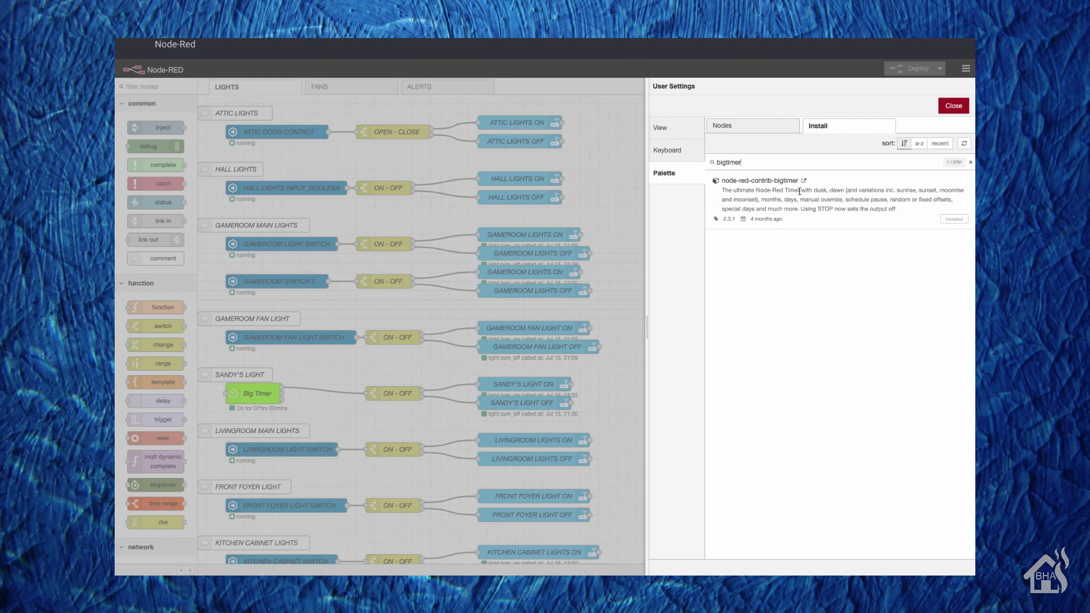
{"action": "left_click", "coordinate": [952, 106]}
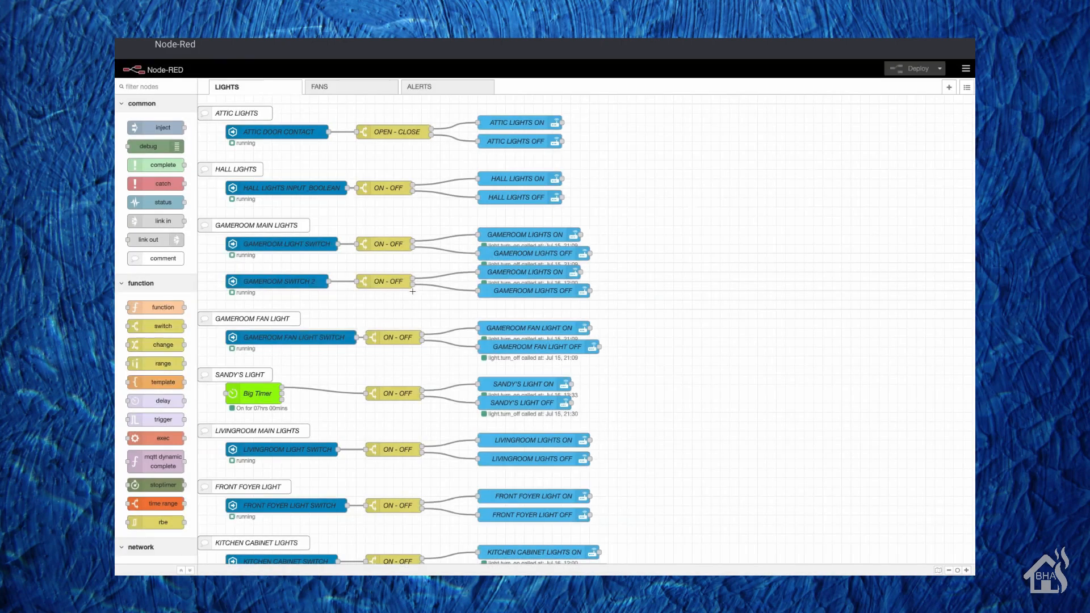
Review the Big Timer node's schedule settings and close them.
{"action": "double_click", "coordinate": [255, 393]}
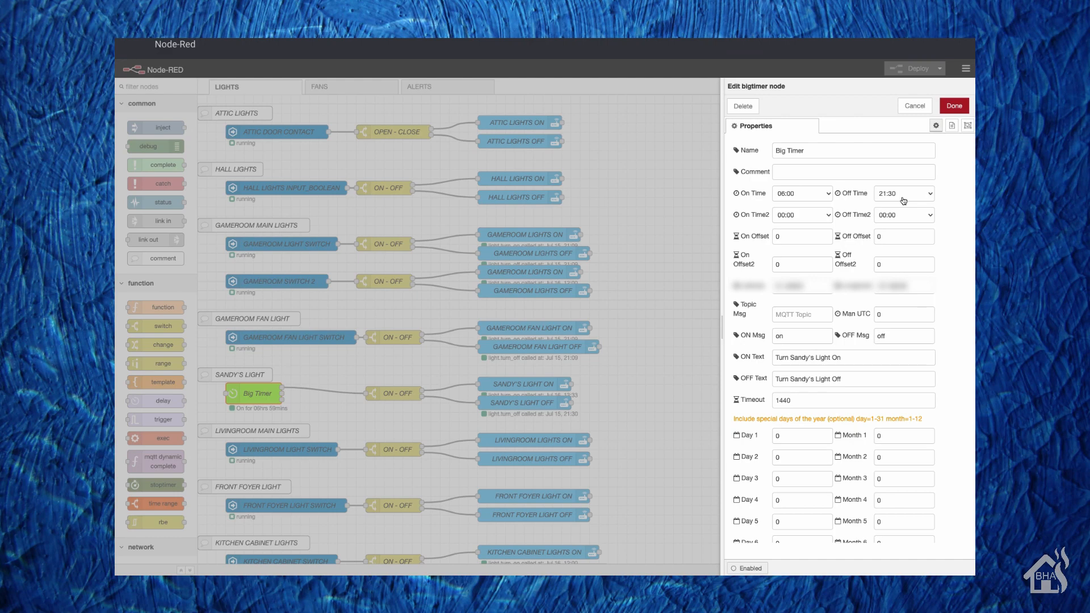
{"action": "mouse_move", "coordinate": [872, 244]}
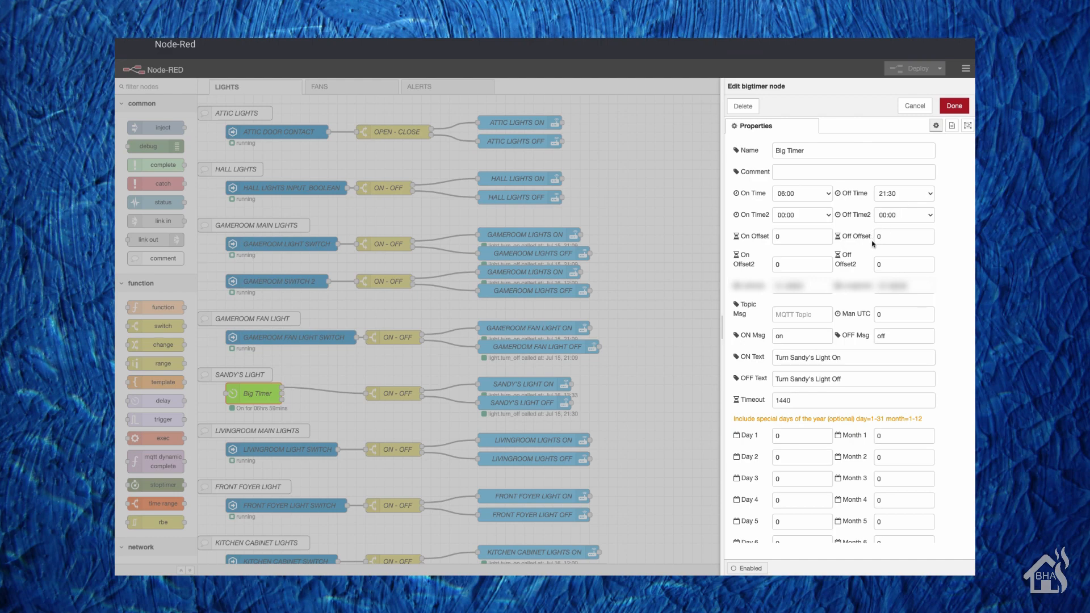
{"action": "scroll", "scroll_direction": "down", "scroll_amount": 3}
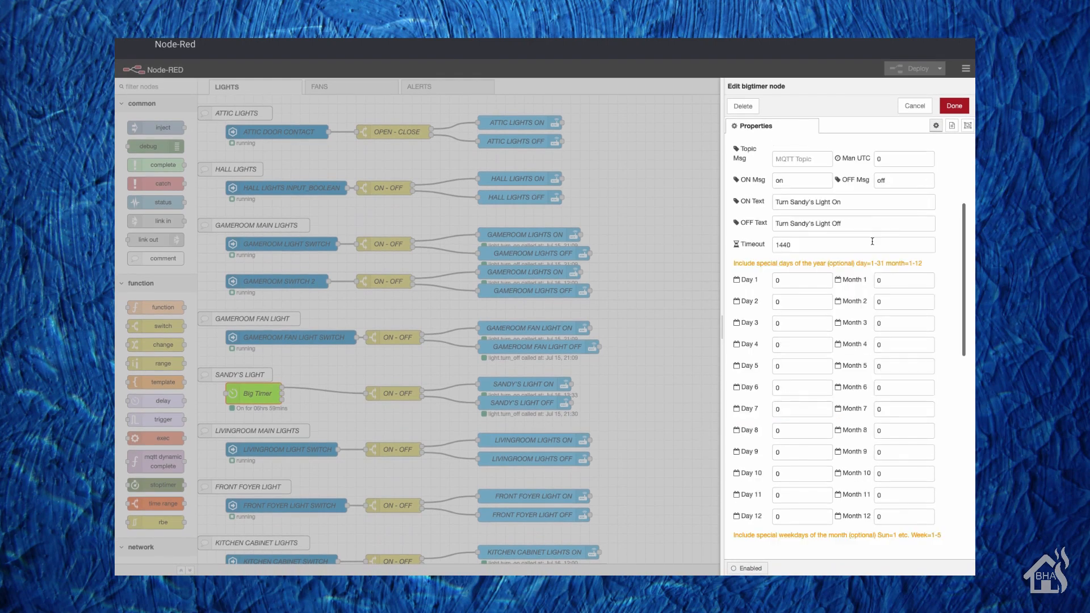
{"action": "scroll", "scroll_direction": "down", "scroll_amount": 3}
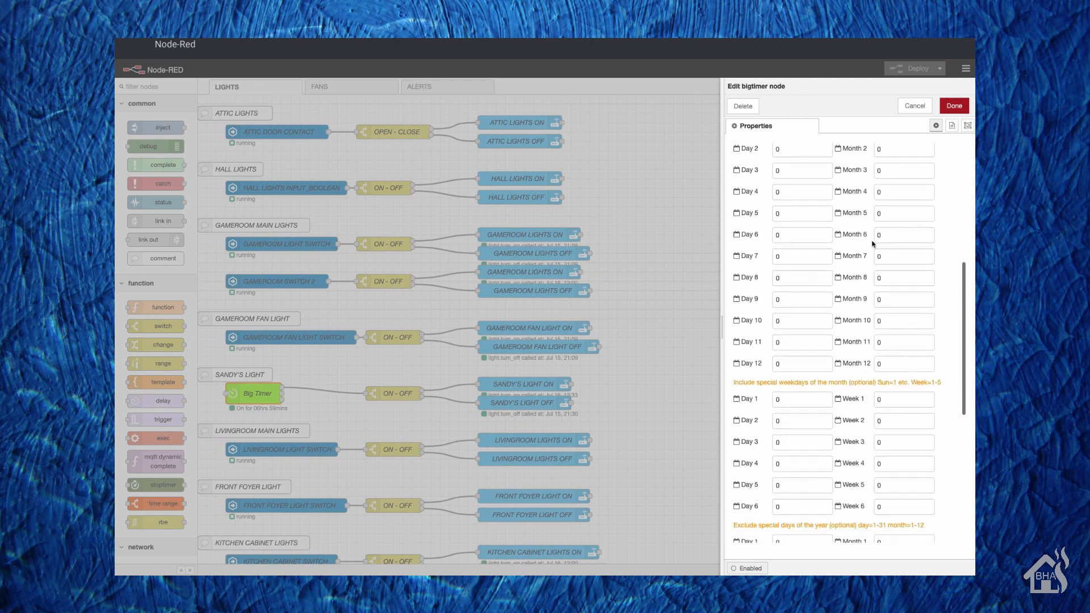
{"action": "scroll", "scroll_direction": "down", "scroll_amount": 3}
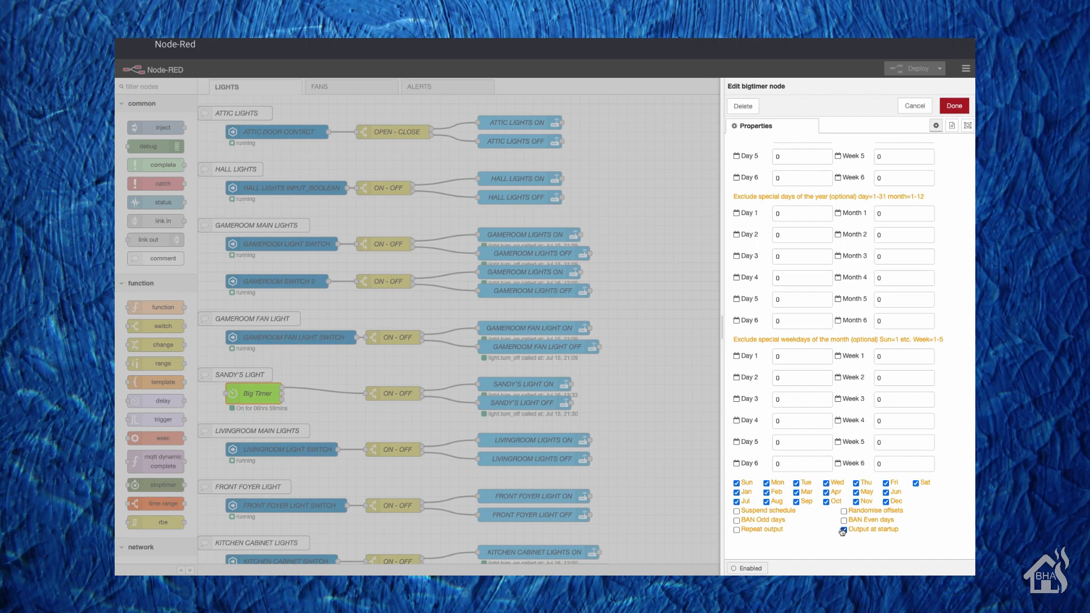
{"action": "left_click", "coordinate": [841, 529]}
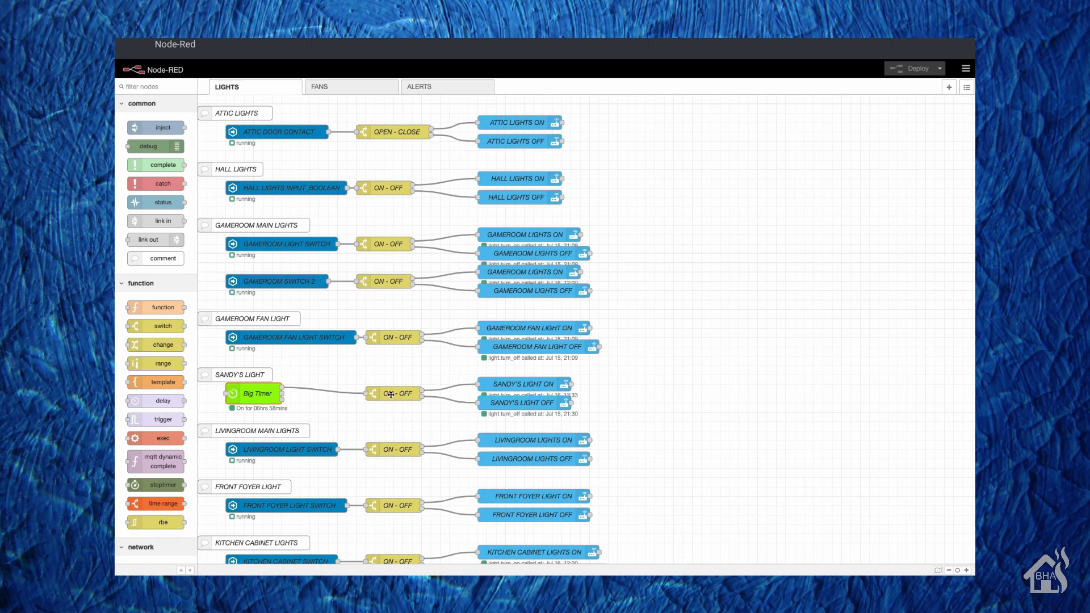
Review the ON-OFF switch node and the light turn-on and turn-off service nodes unchanged.
{"action": "double_click", "coordinate": [394, 394]}
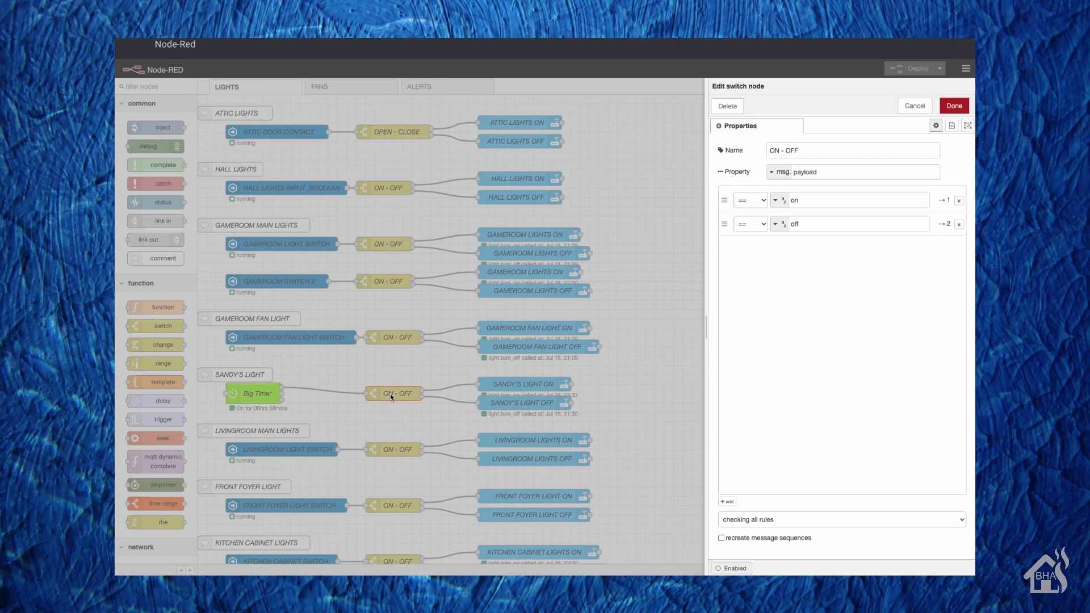
{"action": "mouse_move", "coordinate": [813, 226]}
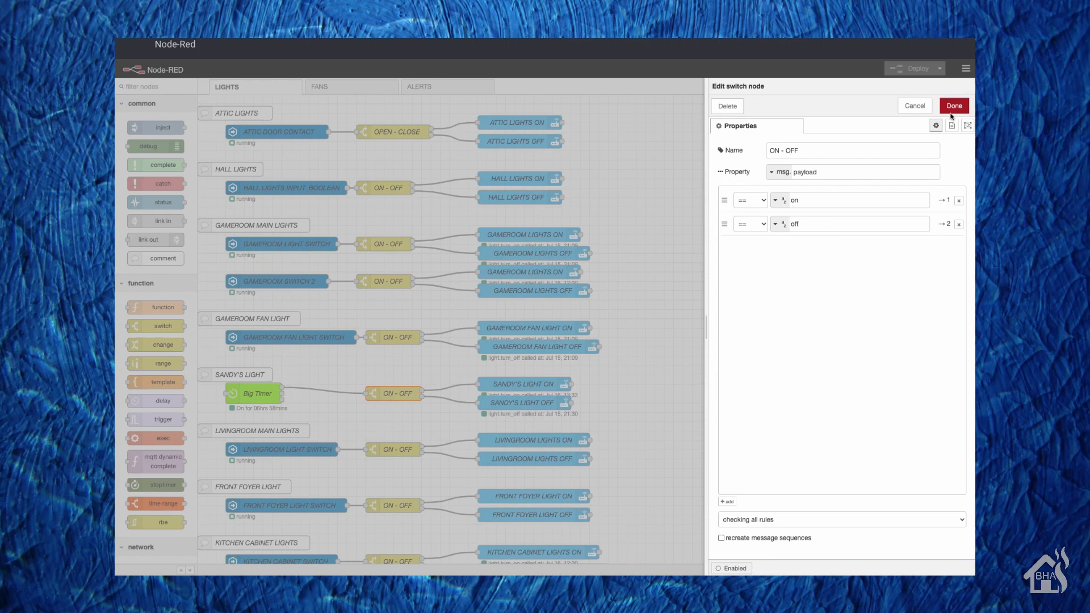
{"action": "left_click", "coordinate": [953, 106]}
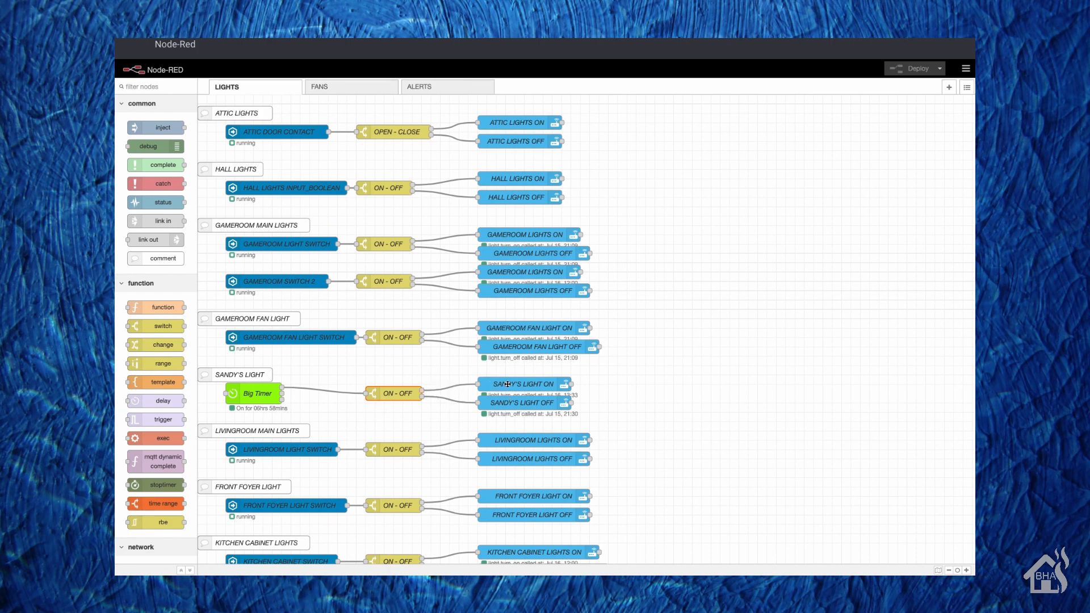
{"action": "double_click", "coordinate": [521, 384]}
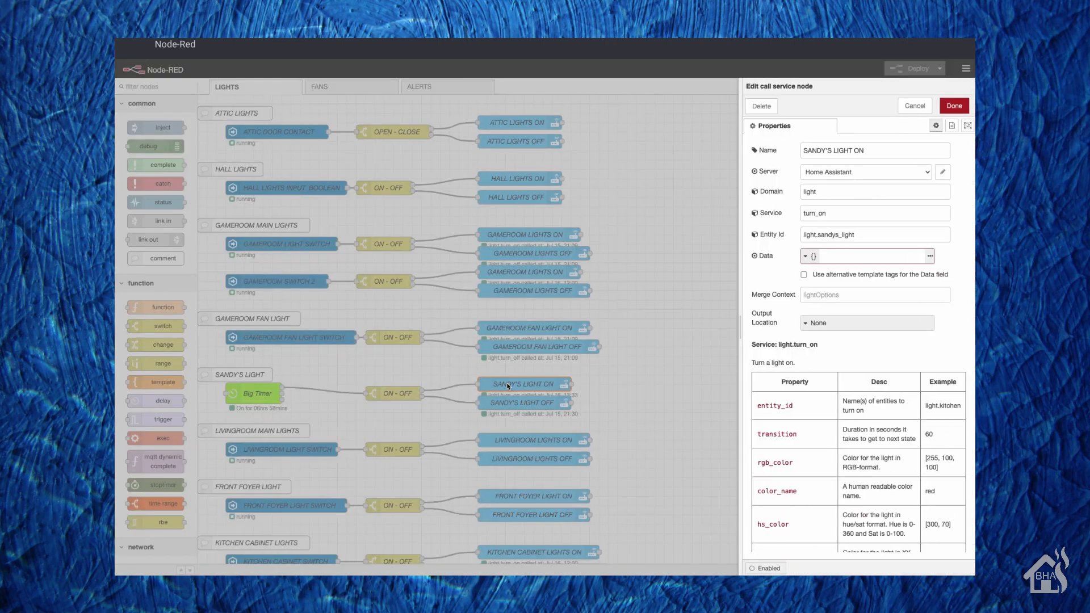
{"action": "mouse_move", "coordinate": [833, 183]}
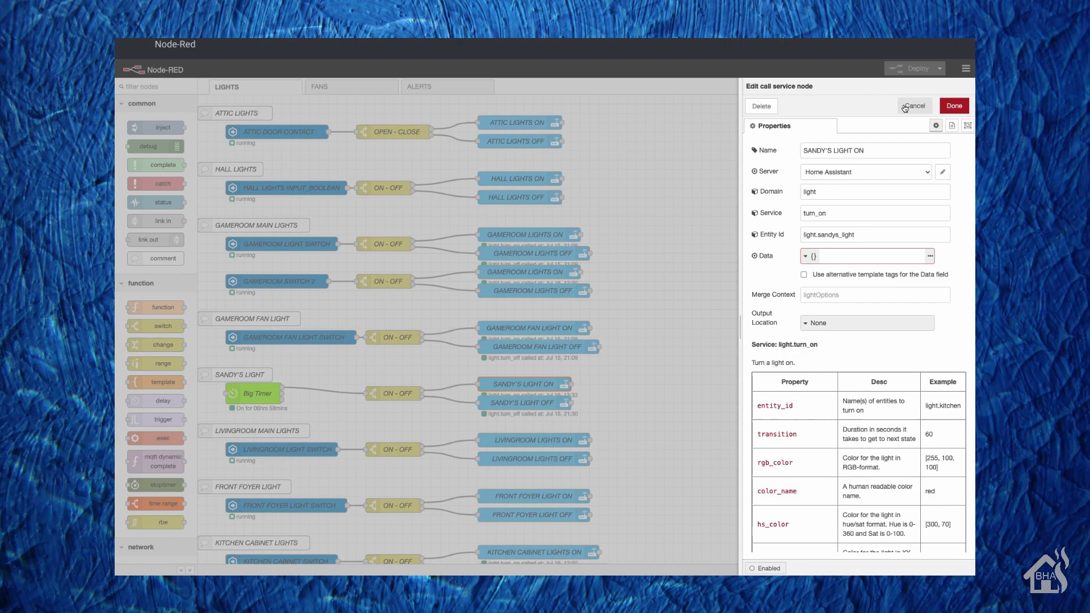
{"action": "left_click", "coordinate": [913, 106]}
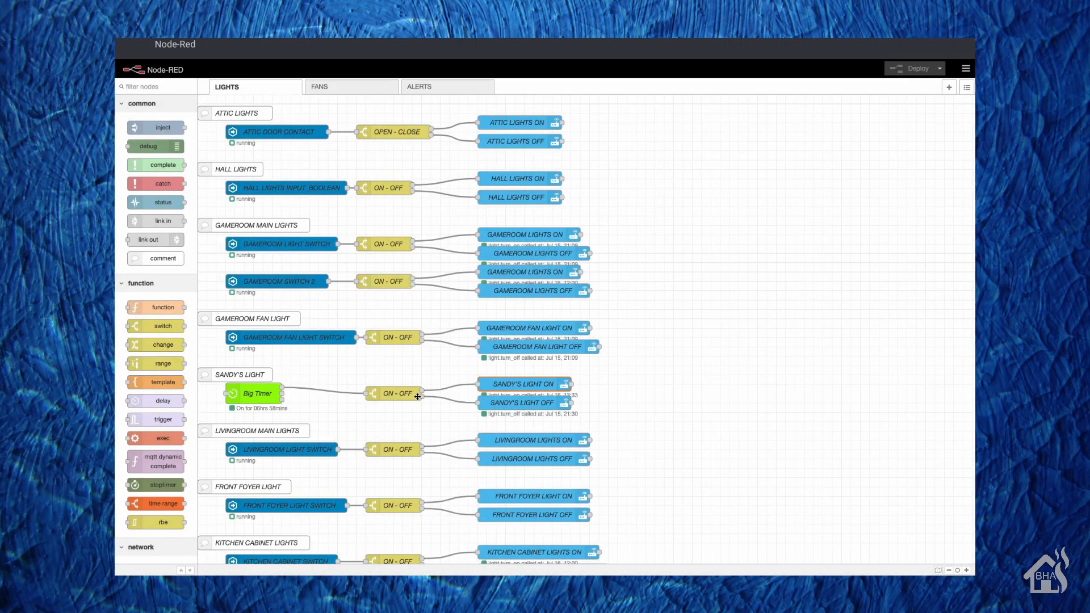
{"action": "mouse_move", "coordinate": [503, 399]}
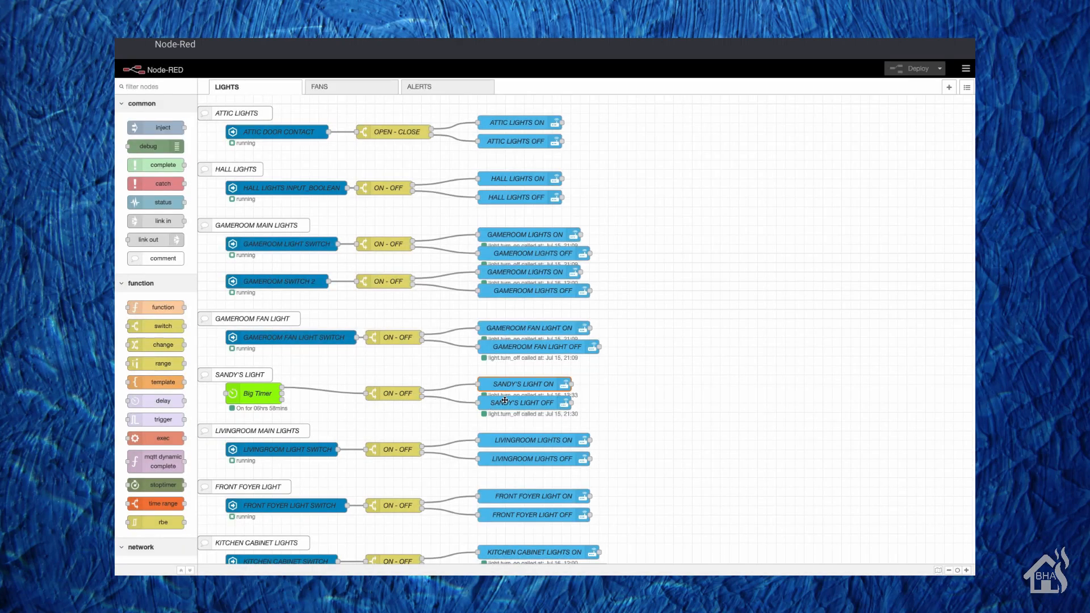
{"action": "double_click", "coordinate": [519, 402]}
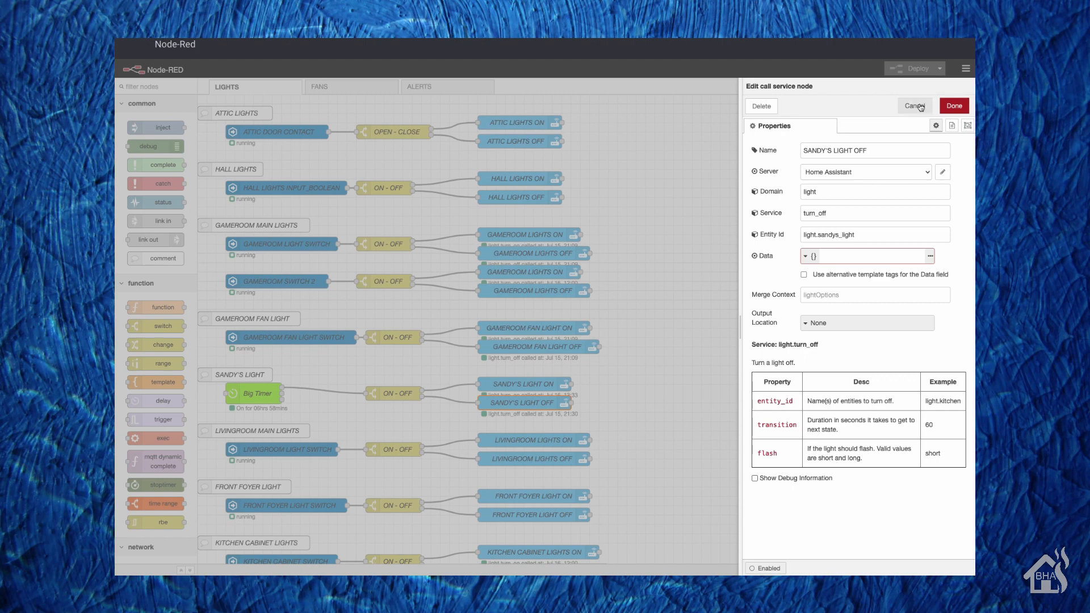
{"action": "left_click", "coordinate": [915, 105]}
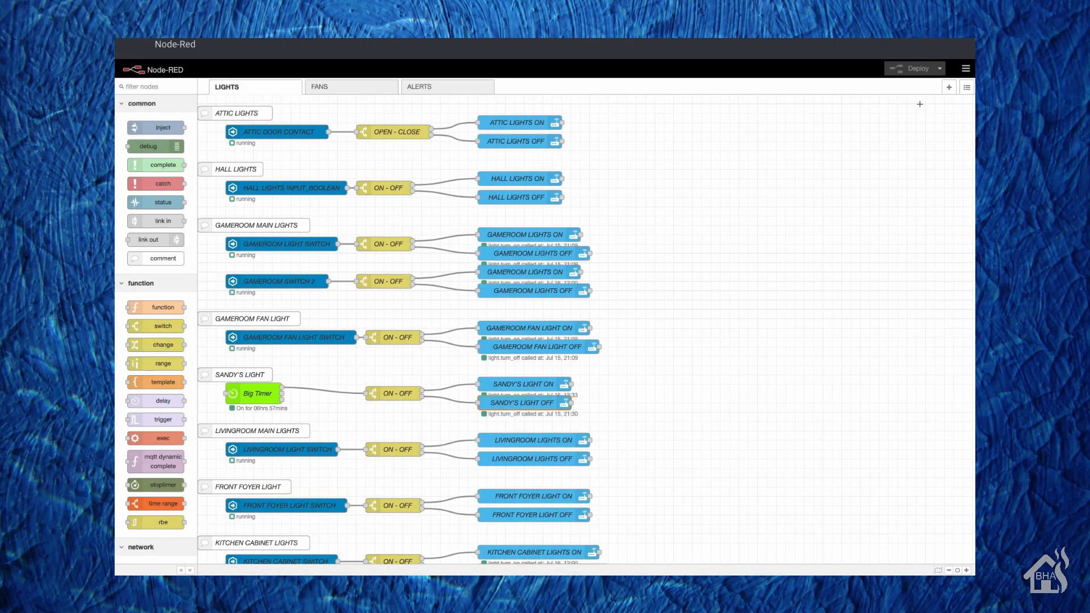
On the ALERTS flow, review the office side door contact and its announcer message unchanged.
{"action": "left_click", "coordinate": [417, 86]}
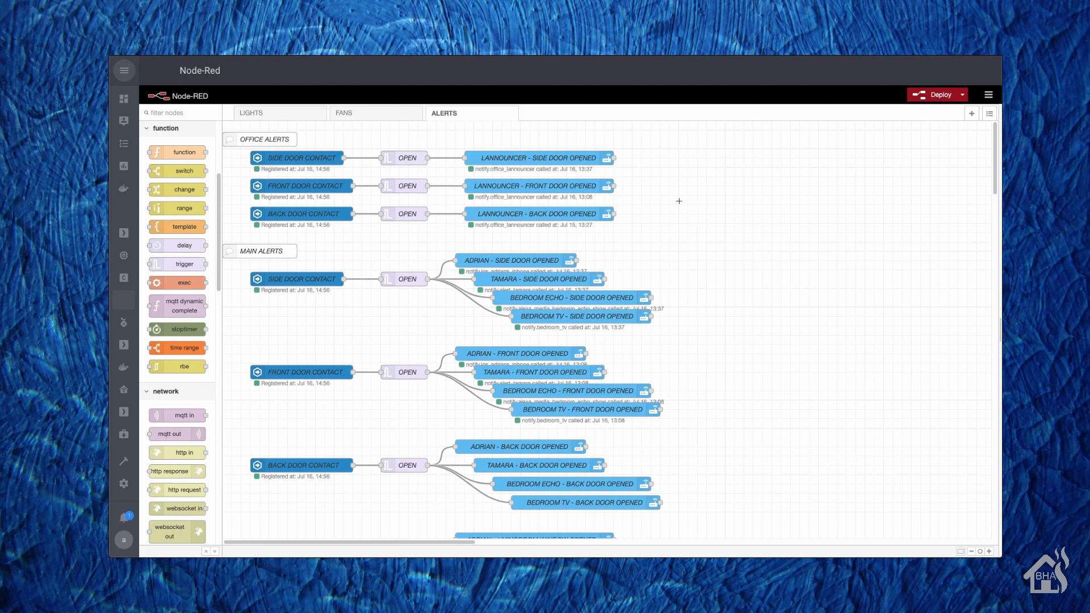
{"action": "mouse_move", "coordinate": [647, 248]}
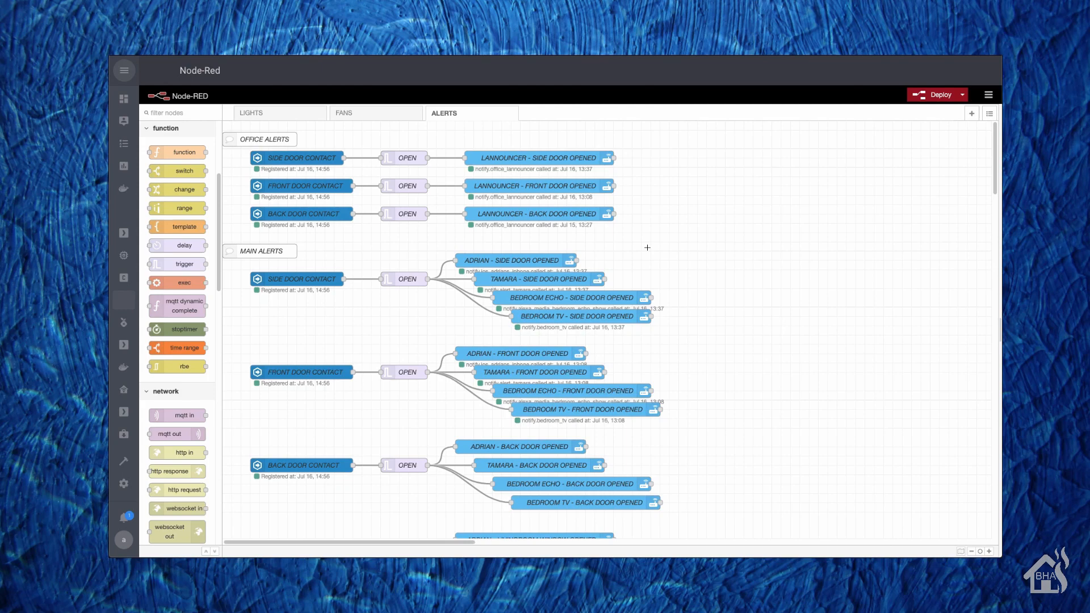
{"action": "mouse_move", "coordinate": [377, 273]}
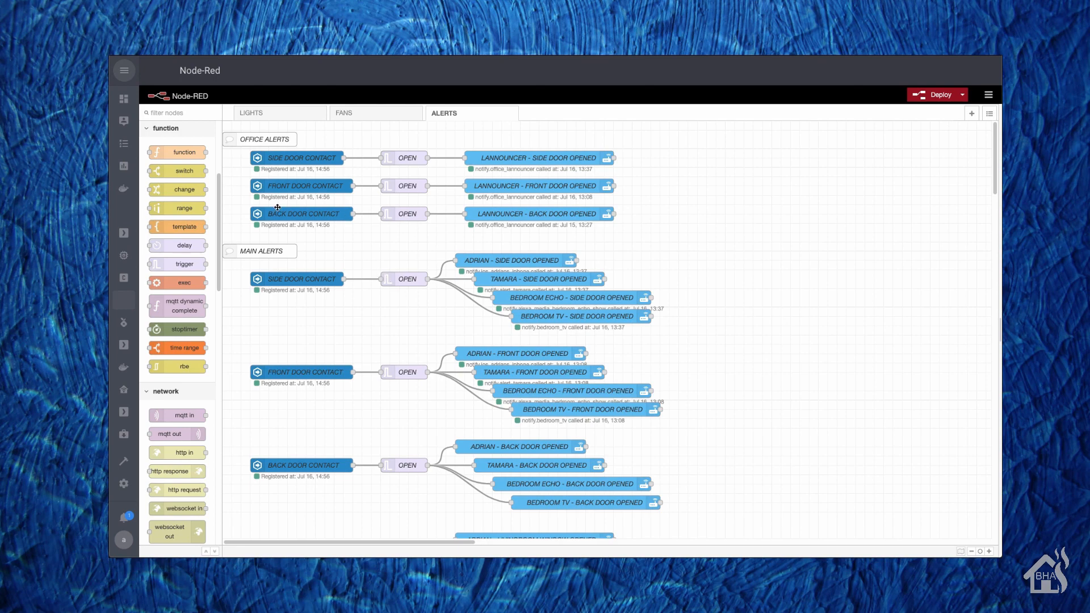
{"action": "double_click", "coordinate": [301, 158]}
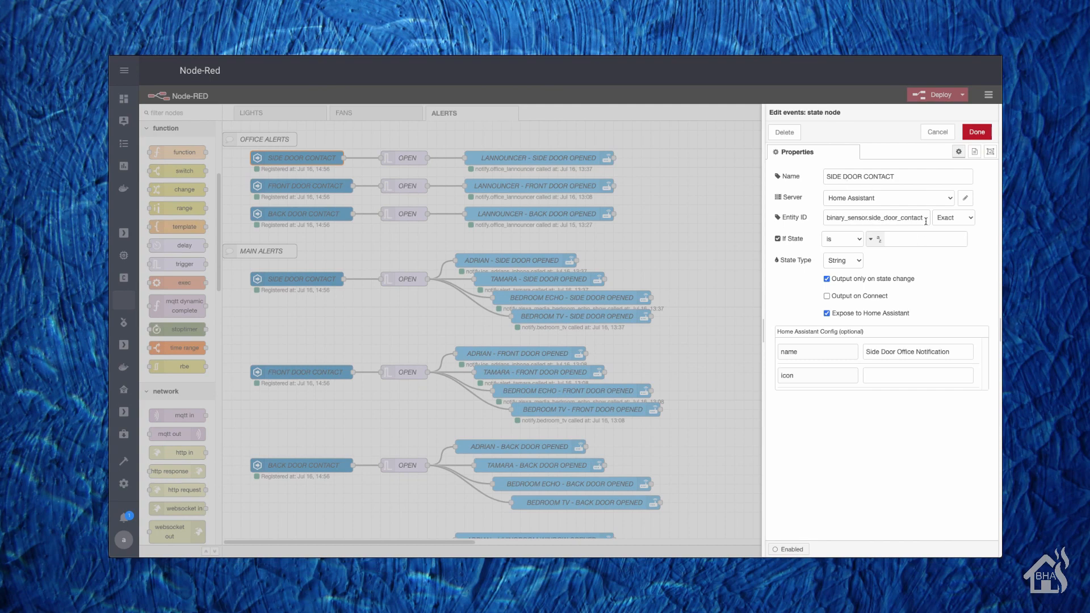
{"action": "left_click", "coordinate": [977, 131]}
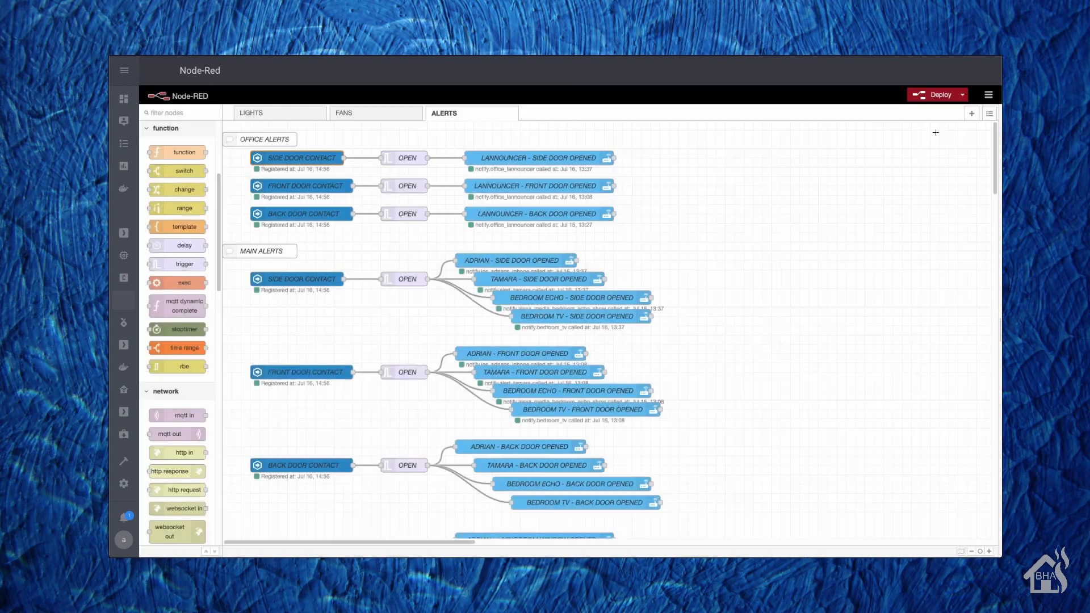
{"action": "left_click", "coordinate": [406, 158]}
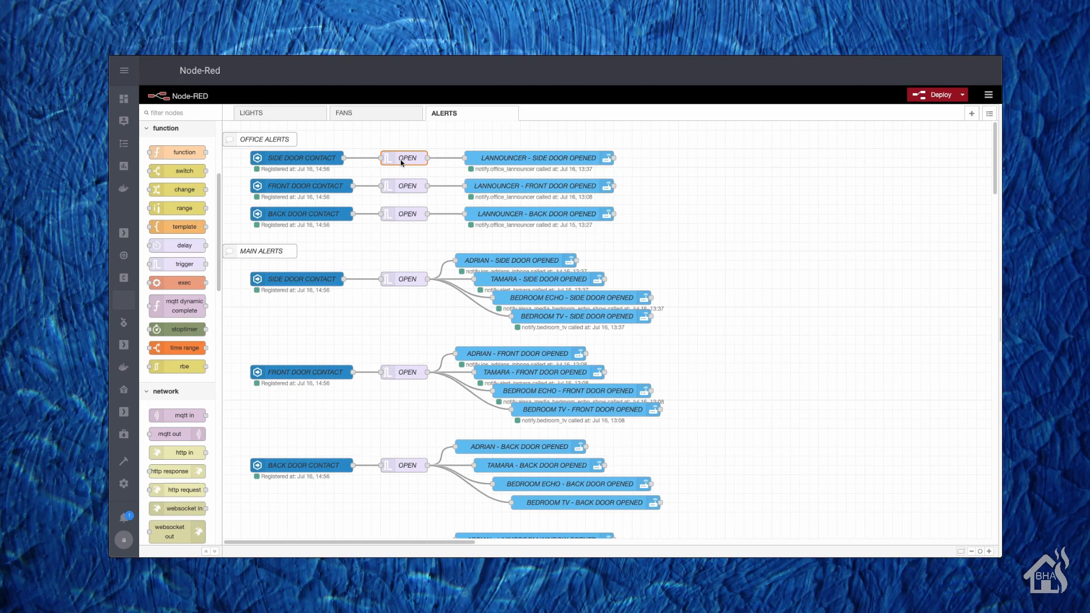
{"action": "double_click", "coordinate": [407, 158]}
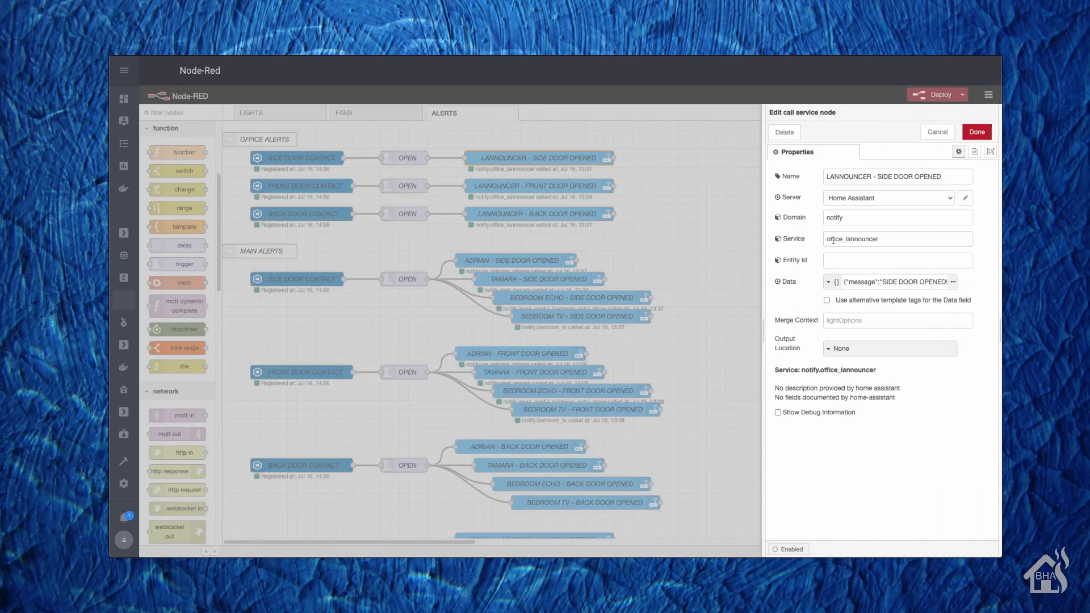
{"action": "left_click", "coordinate": [952, 281]}
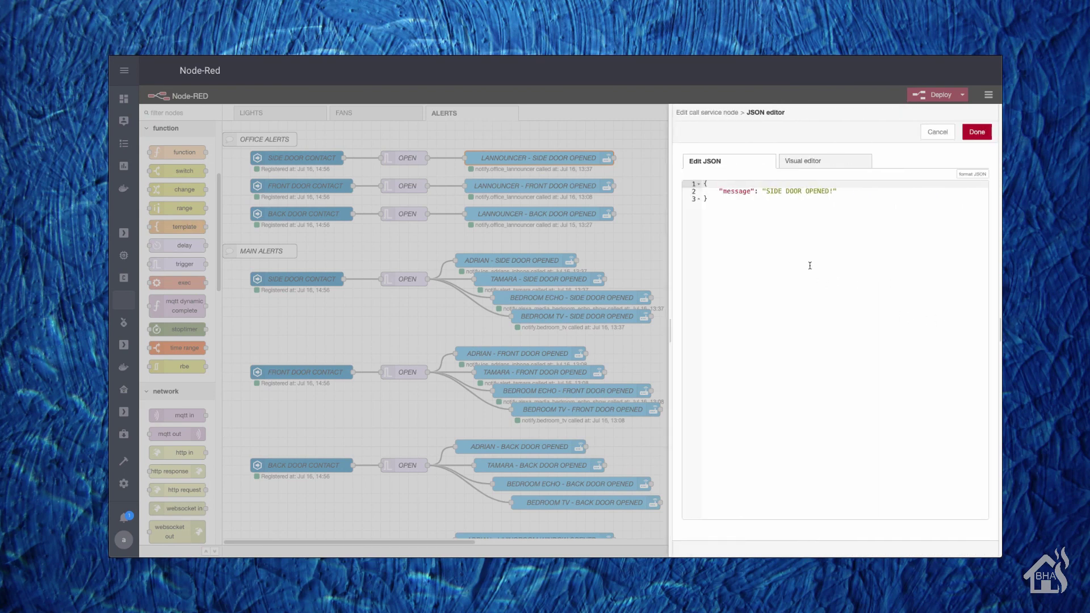
{"action": "mouse_move", "coordinate": [769, 246]}
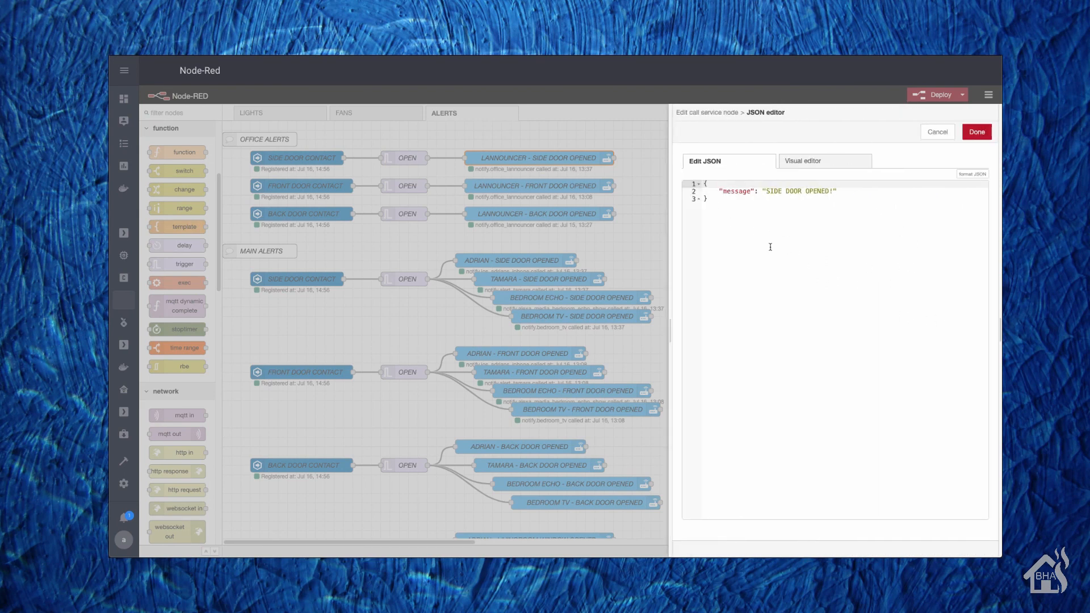
{"action": "mouse_move", "coordinate": [936, 131]}
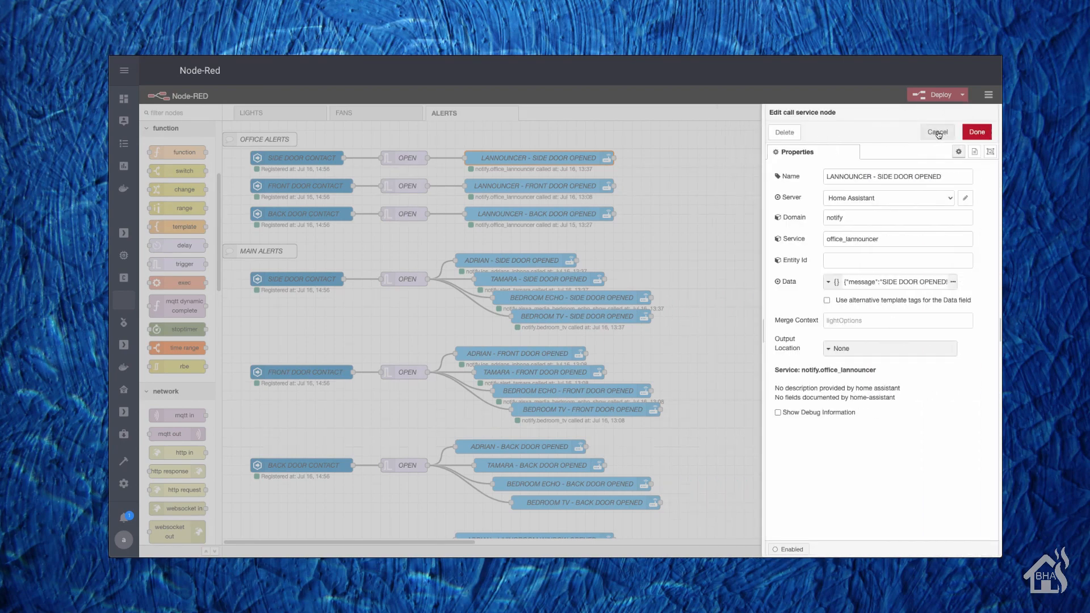
{"action": "left_click", "coordinate": [936, 132]}
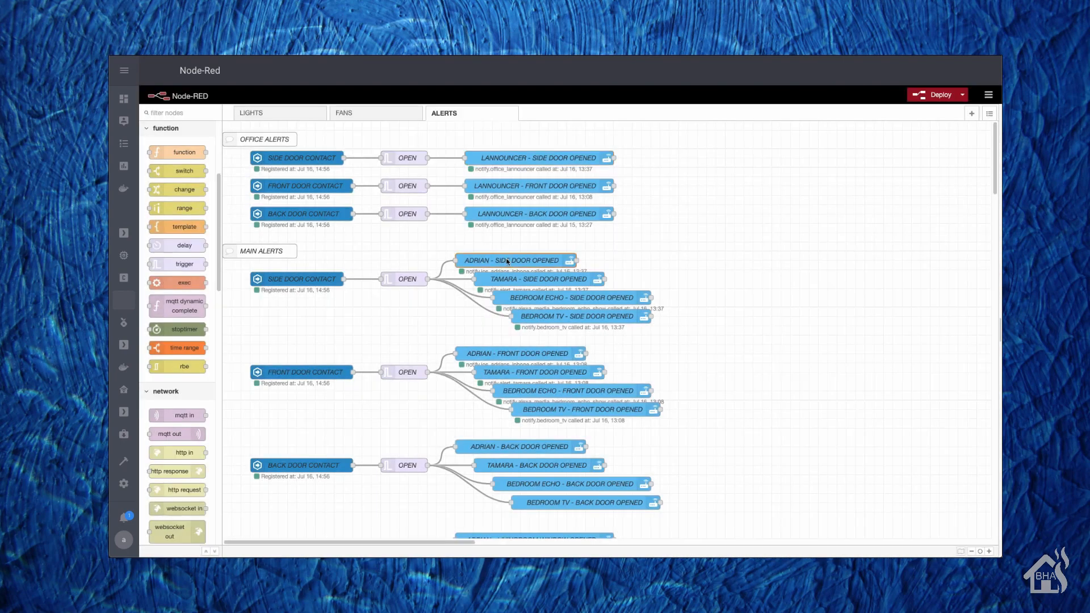
Review the side door phone notification and the office side door contact's expose settings.
{"action": "double_click", "coordinate": [514, 260]}
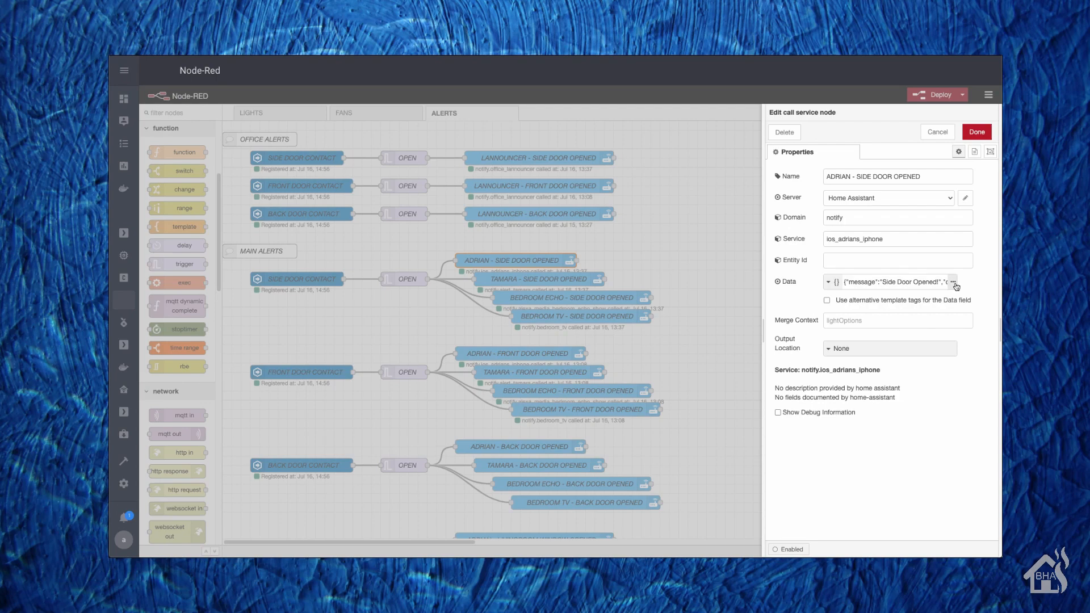
{"action": "left_click", "coordinate": [955, 285]}
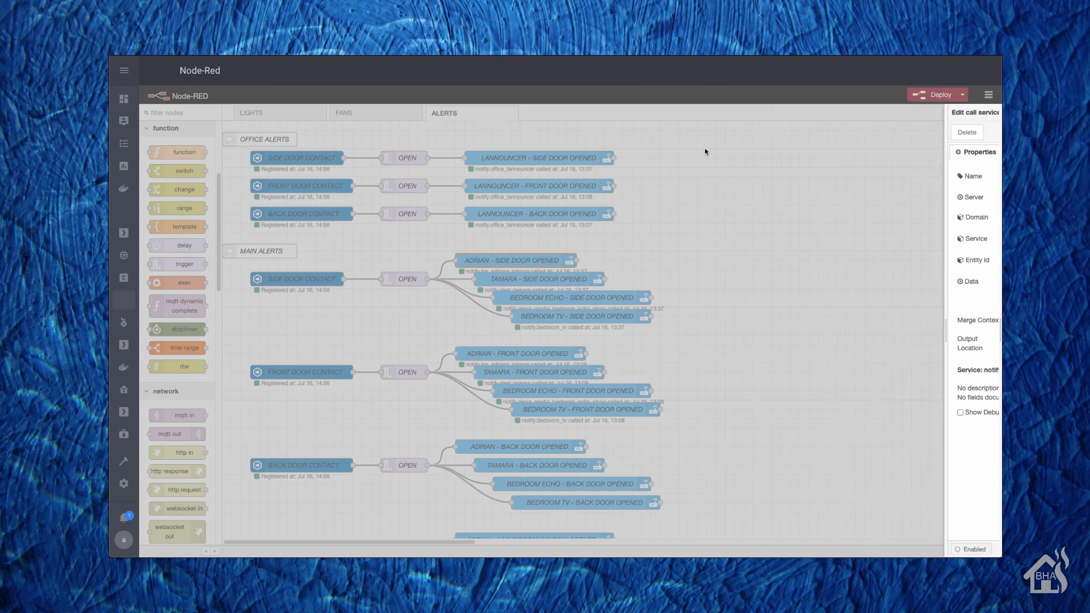
{"action": "double_click", "coordinate": [573, 298]}
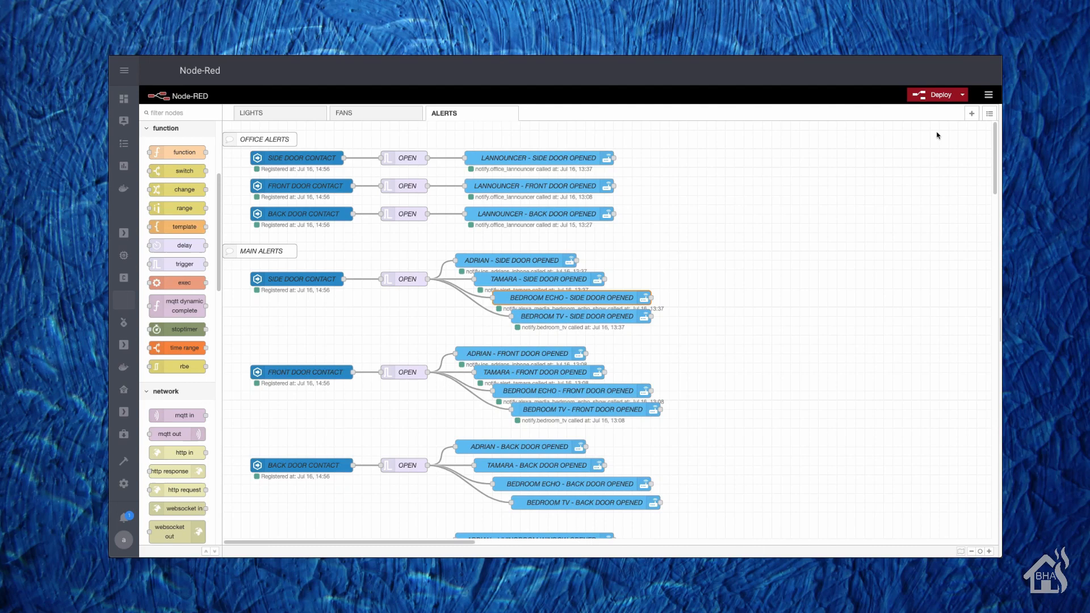
{"action": "mouse_move", "coordinate": [277, 158]}
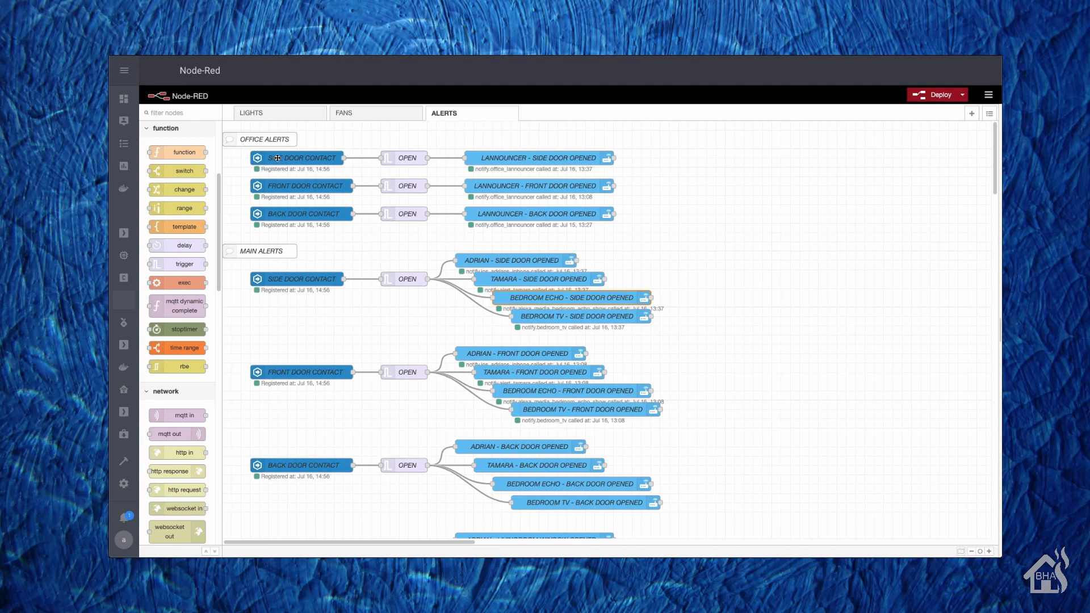
{"action": "double_click", "coordinate": [302, 156]}
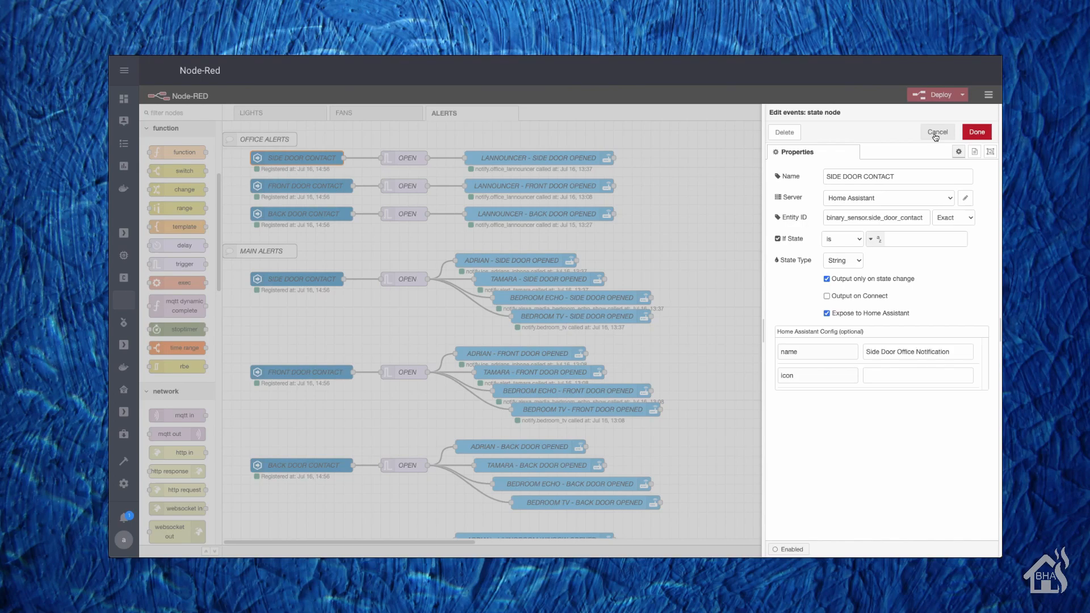
{"action": "left_click", "coordinate": [937, 132]}
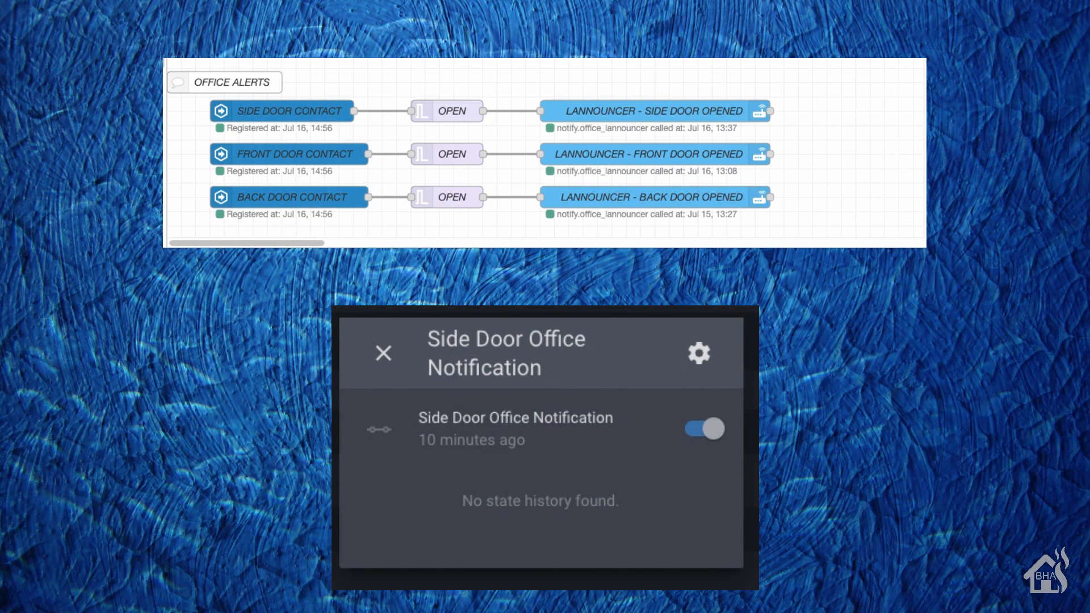
{"action": "mouse_move", "coordinate": [633, 452]}
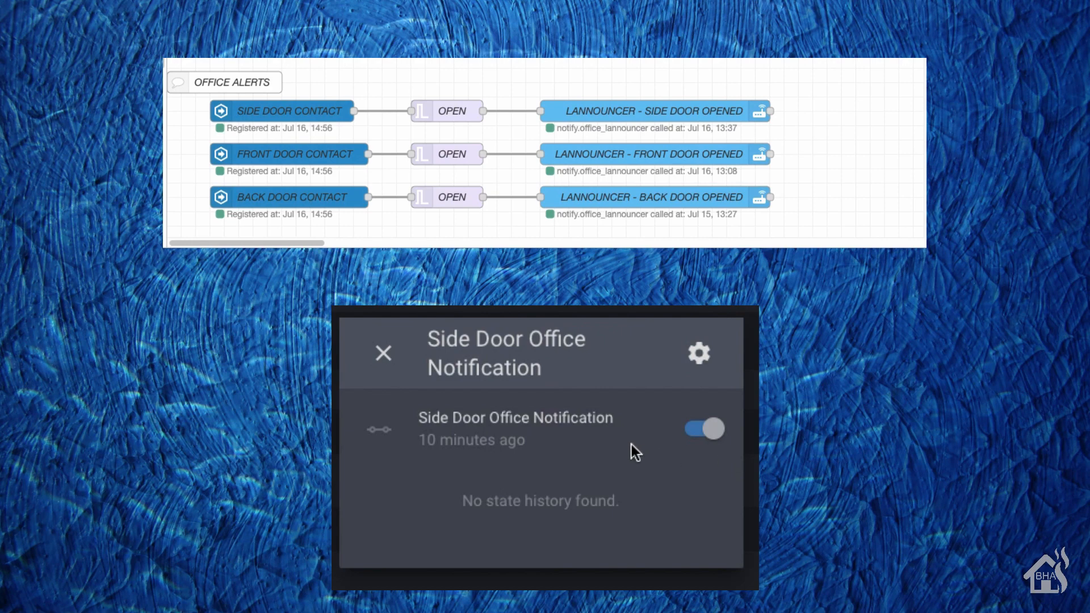
{"action": "mouse_move", "coordinate": [424, 429]}
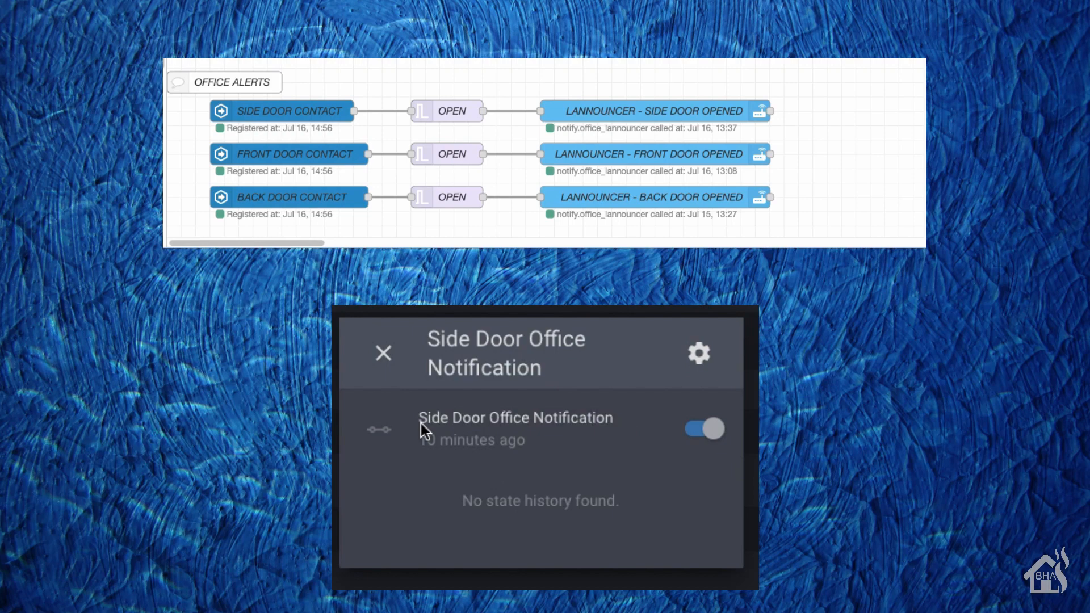
{"action": "mouse_move", "coordinate": [620, 441]}
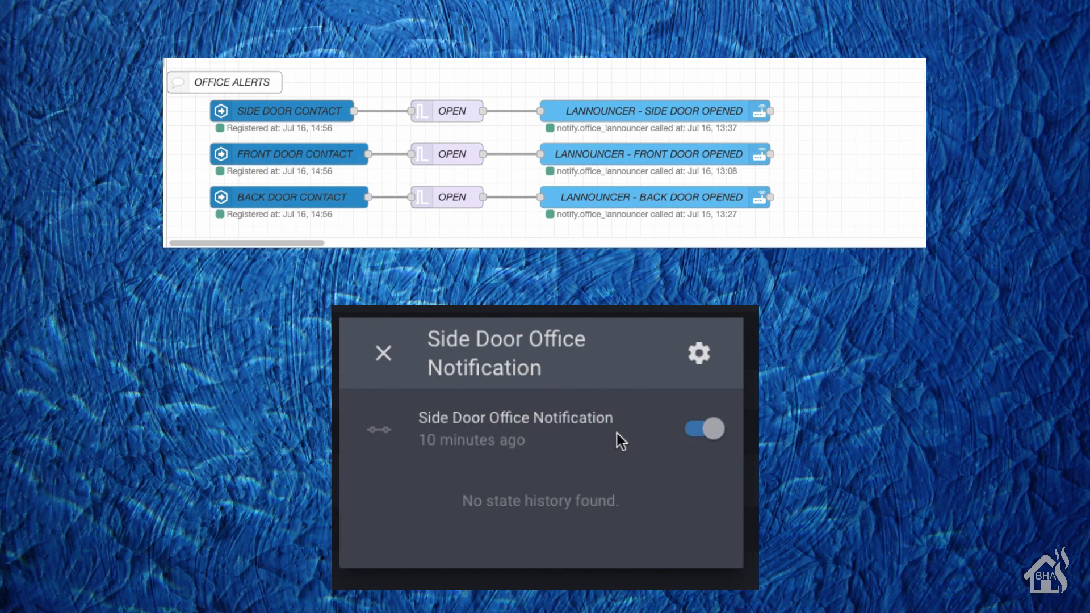
Switch the Home Assistant "Side Door Office Notification" entity off.
{"action": "left_click", "coordinate": [704, 428]}
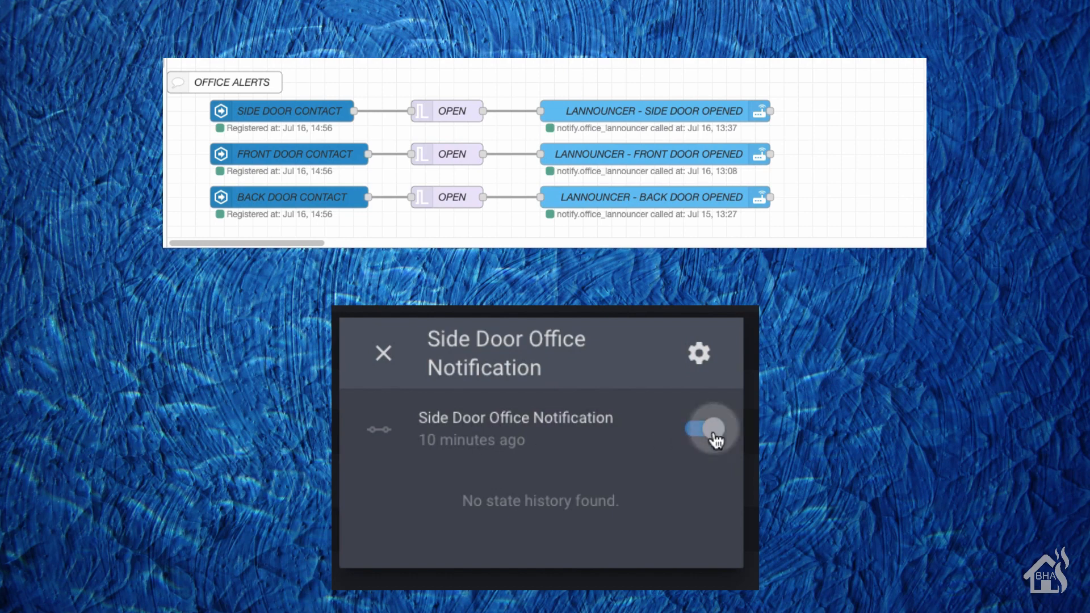
{"action": "left_click", "coordinate": [705, 429]}
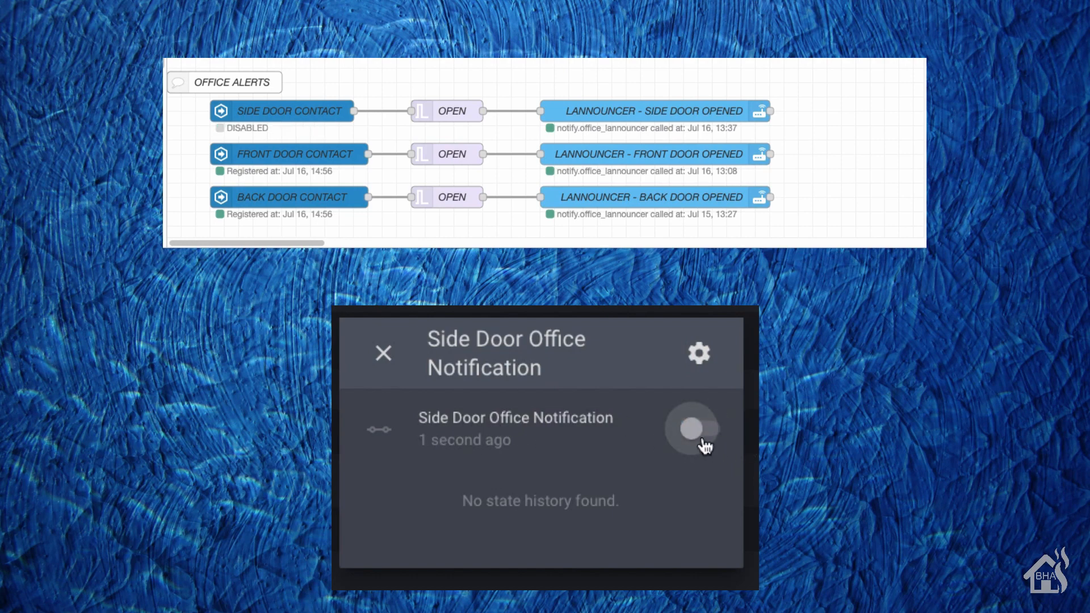
{"action": "left_click", "coordinate": [691, 428]}
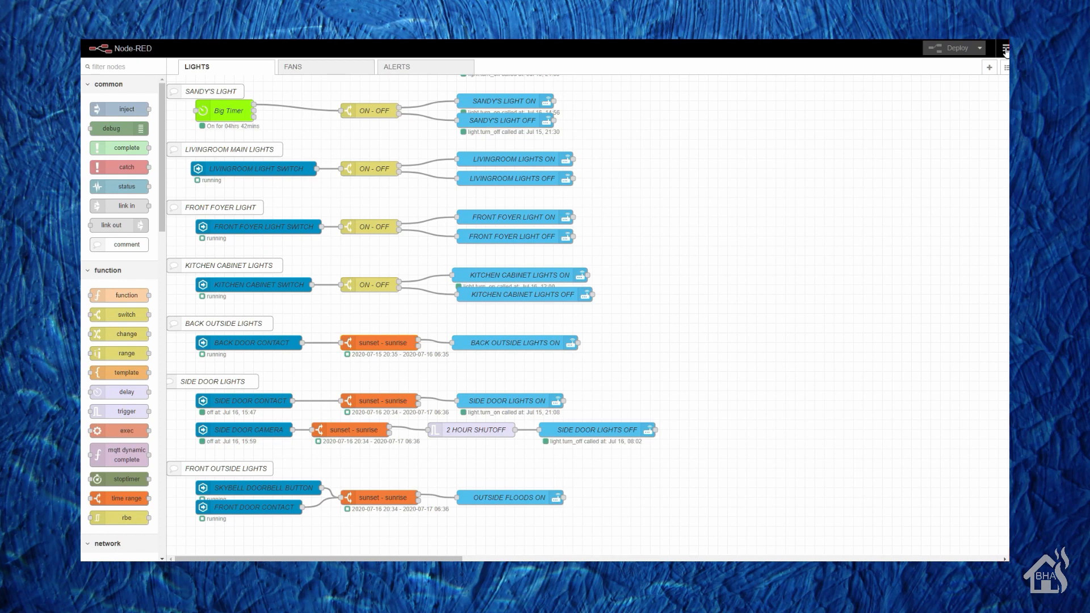
Search the palette for "tim" to confirm time-range-switch is installed, then return to the LIGHTS flow.
{"action": "left_click", "coordinate": [1004, 47]}
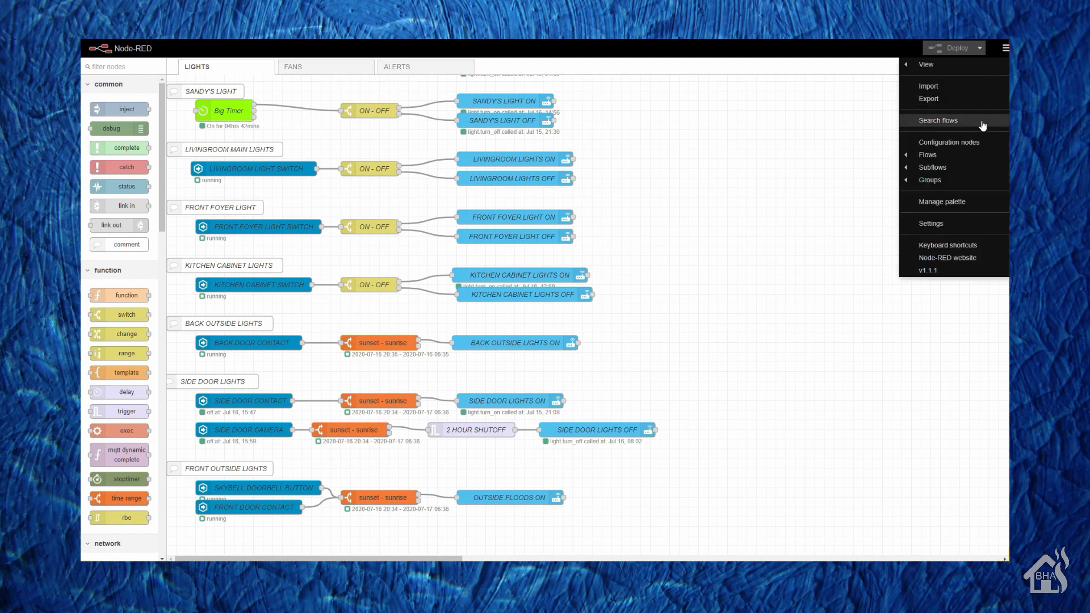
{"action": "mouse_move", "coordinate": [969, 205]}
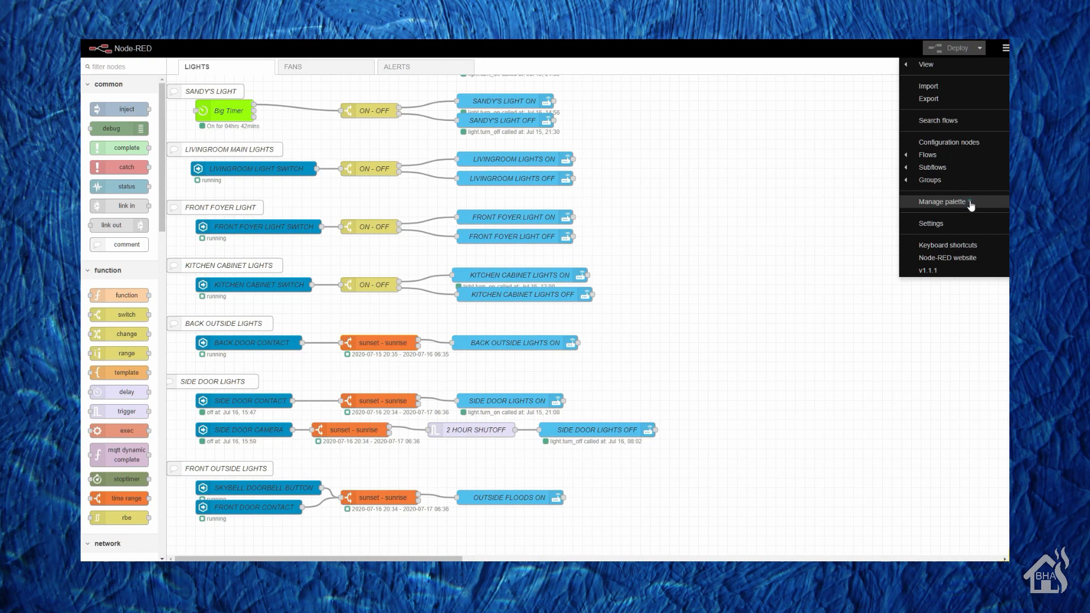
{"action": "left_click", "coordinate": [940, 202]}
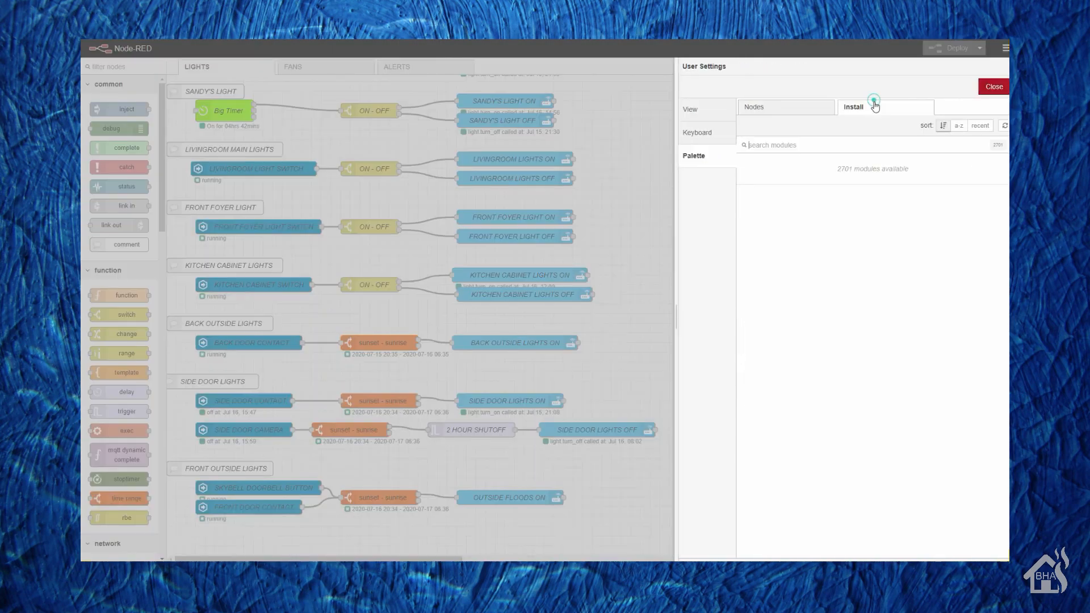
{"action": "type", "text": "time-ra"}
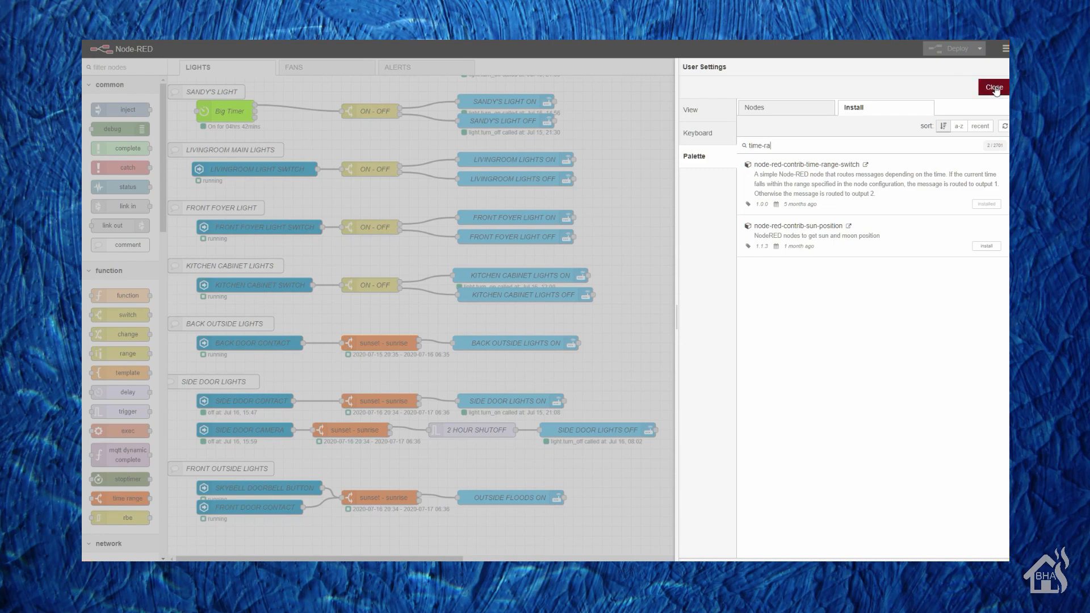
{"action": "left_click", "coordinate": [992, 87]}
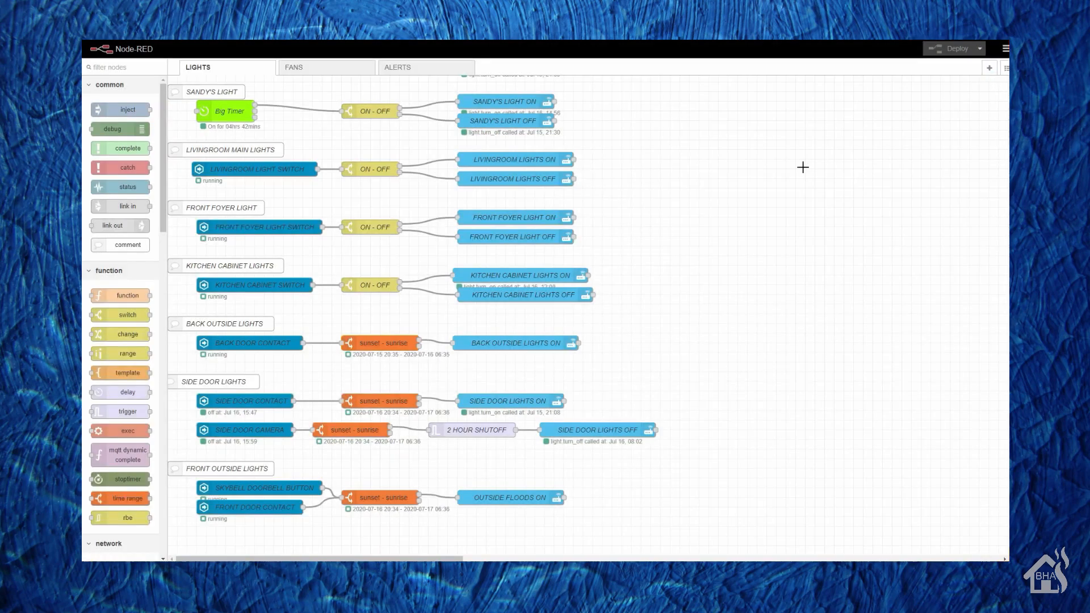
{"action": "mouse_move", "coordinate": [376, 333]}
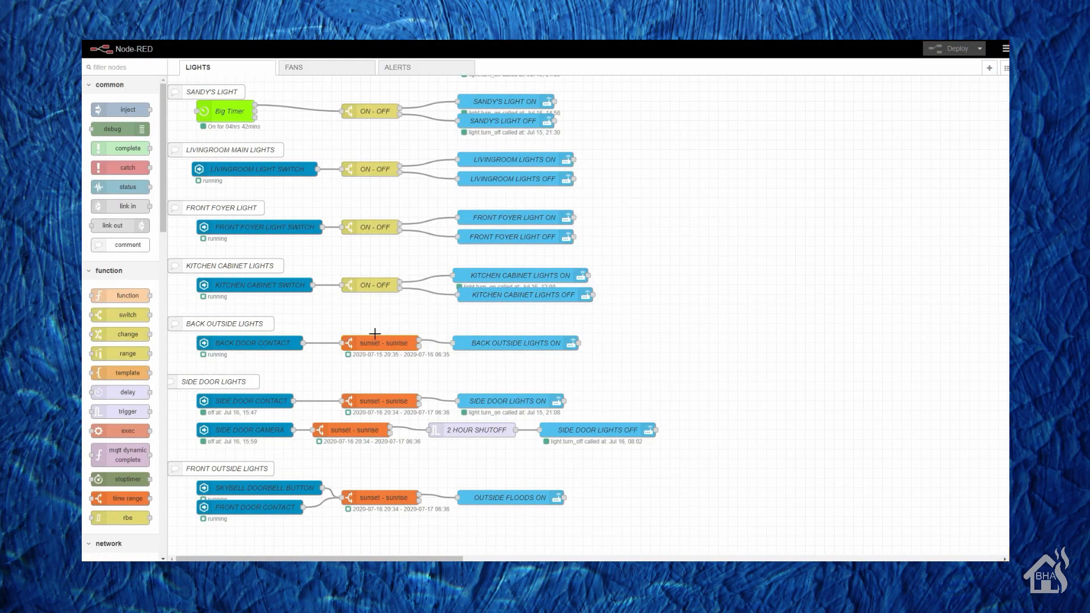
{"action": "mouse_move", "coordinate": [266, 343]}
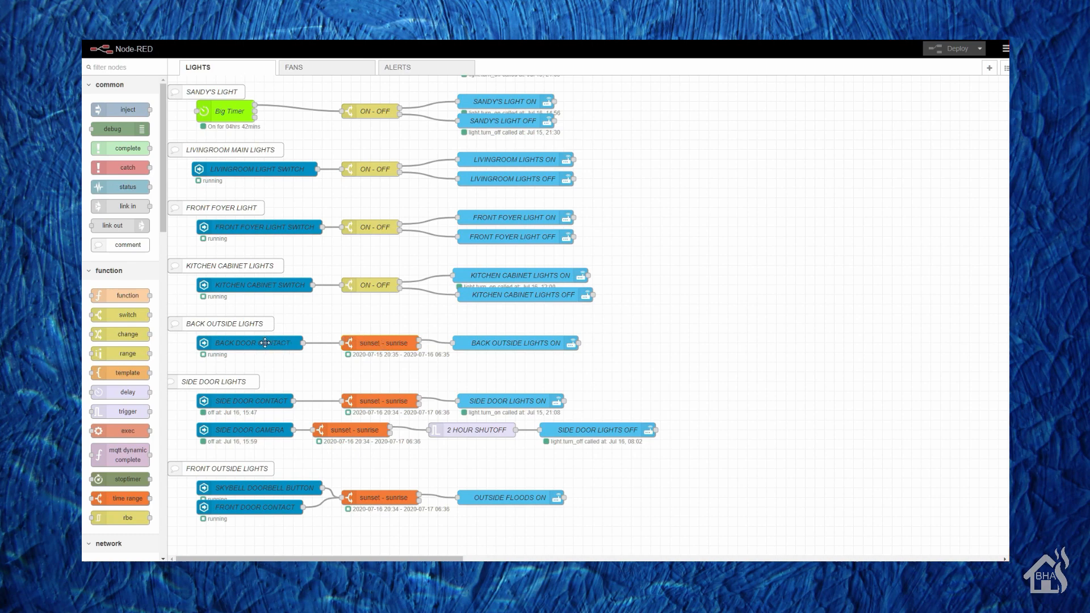
{"action": "double_click", "coordinate": [250, 343]}
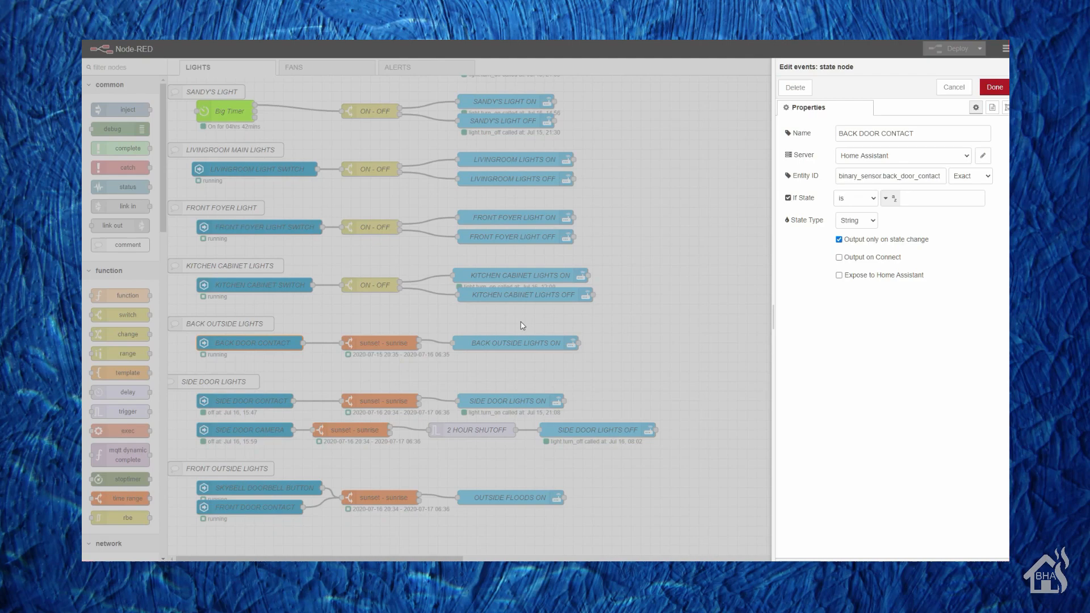
{"action": "mouse_move", "coordinate": [937, 121]}
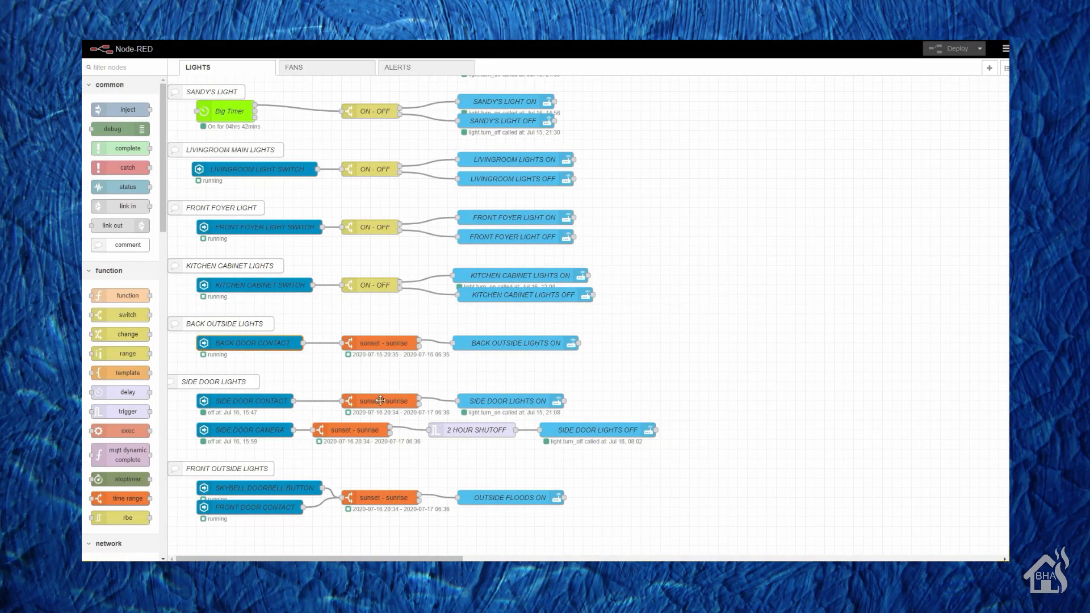
{"action": "double_click", "coordinate": [382, 343]}
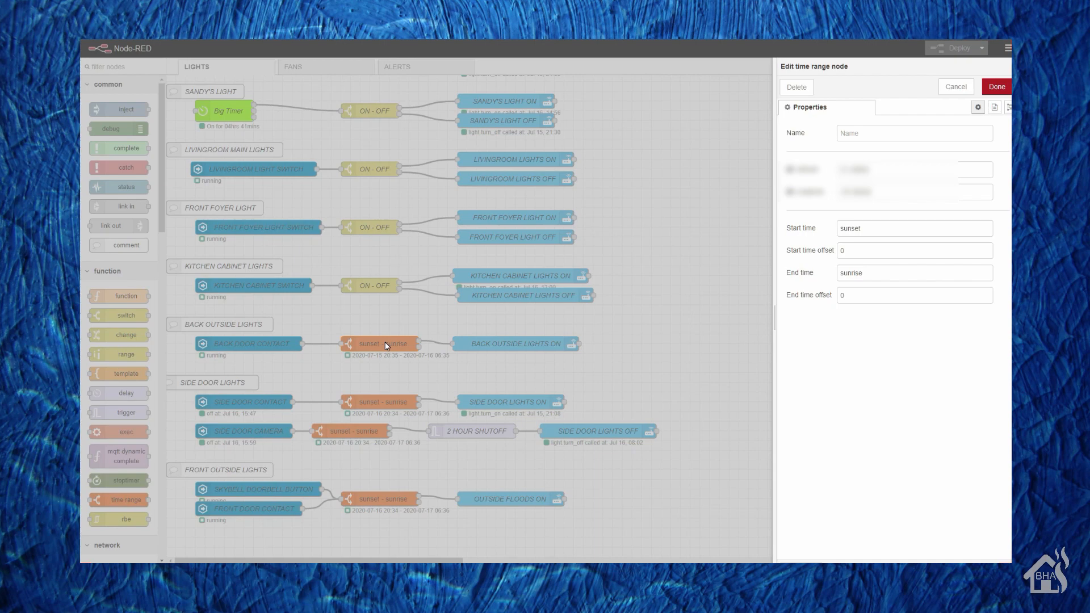
{"action": "left_click", "coordinate": [955, 87]}
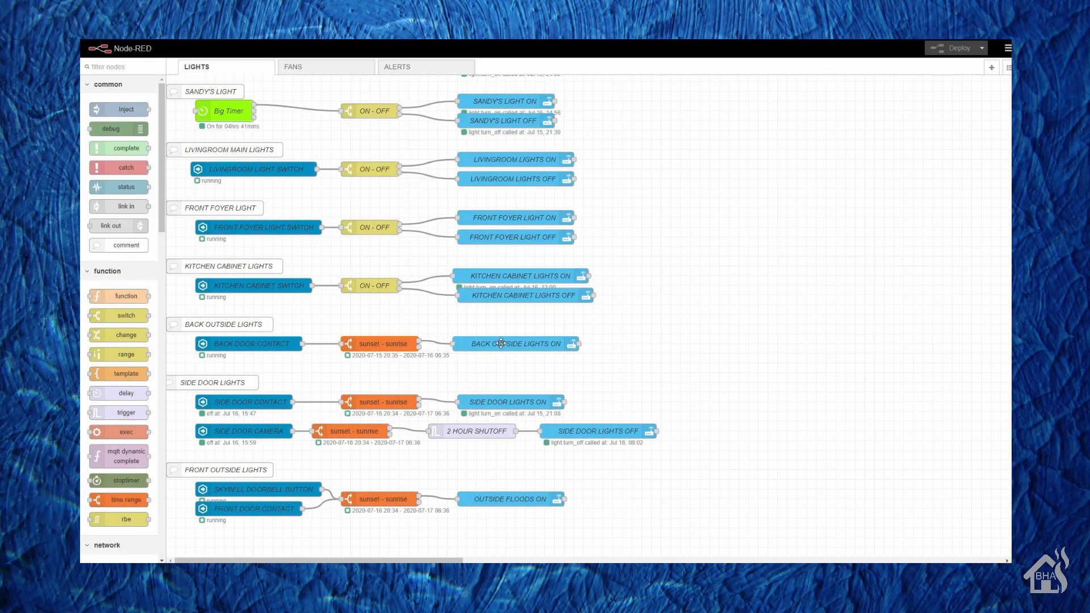
{"action": "double_click", "coordinate": [516, 343]}
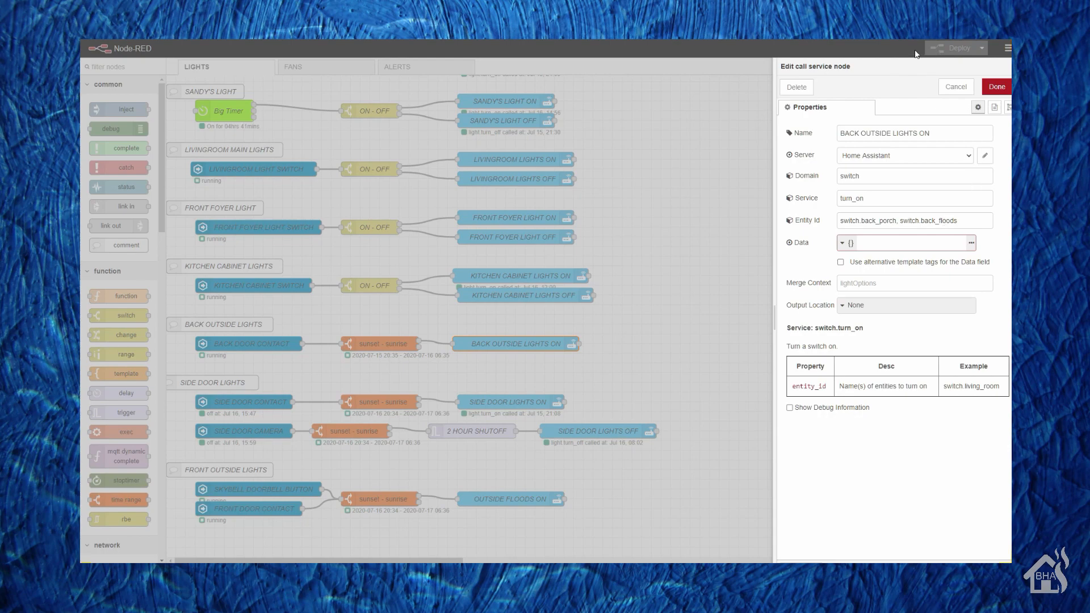
{"action": "left_click", "coordinate": [996, 86]}
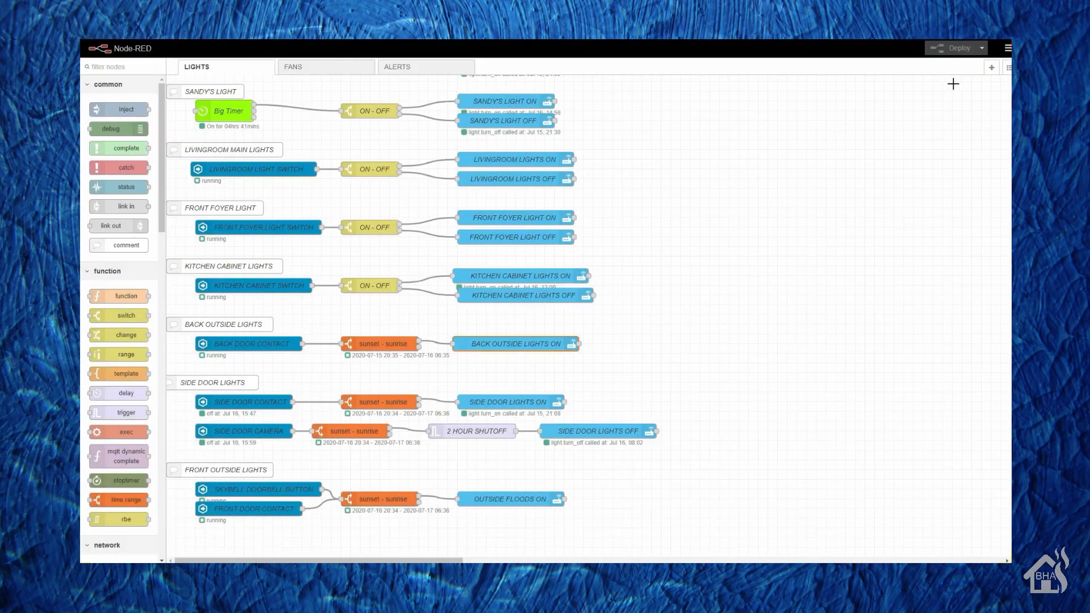
On the ALERTS flow, review the FRONT DOOR CONTACT node's Home Assistant expose settings unchanged.
{"action": "left_click", "coordinate": [397, 67]}
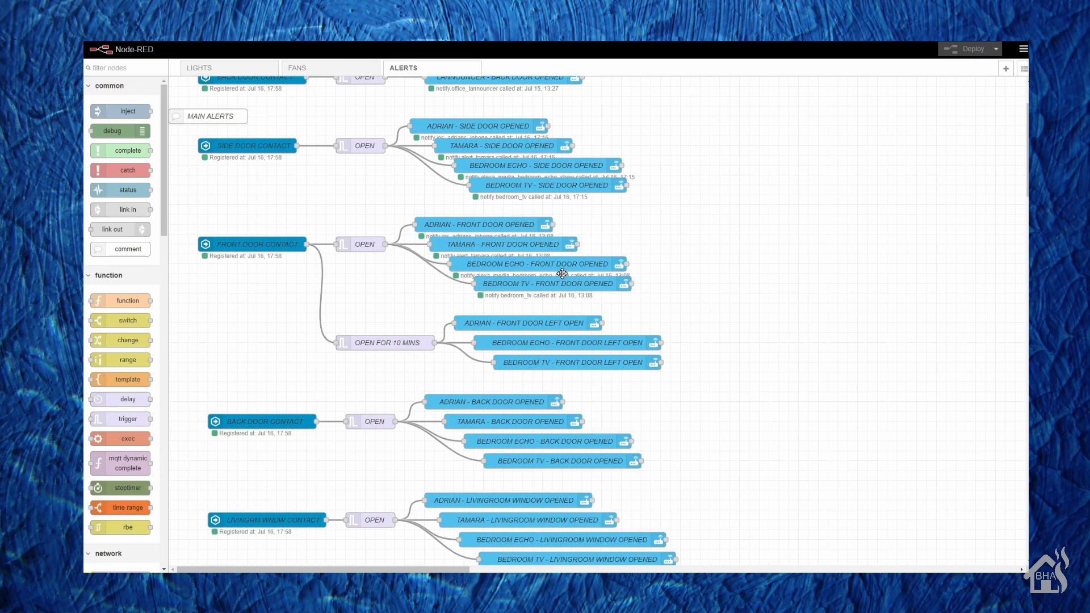
{"action": "mouse_move", "coordinate": [237, 328]}
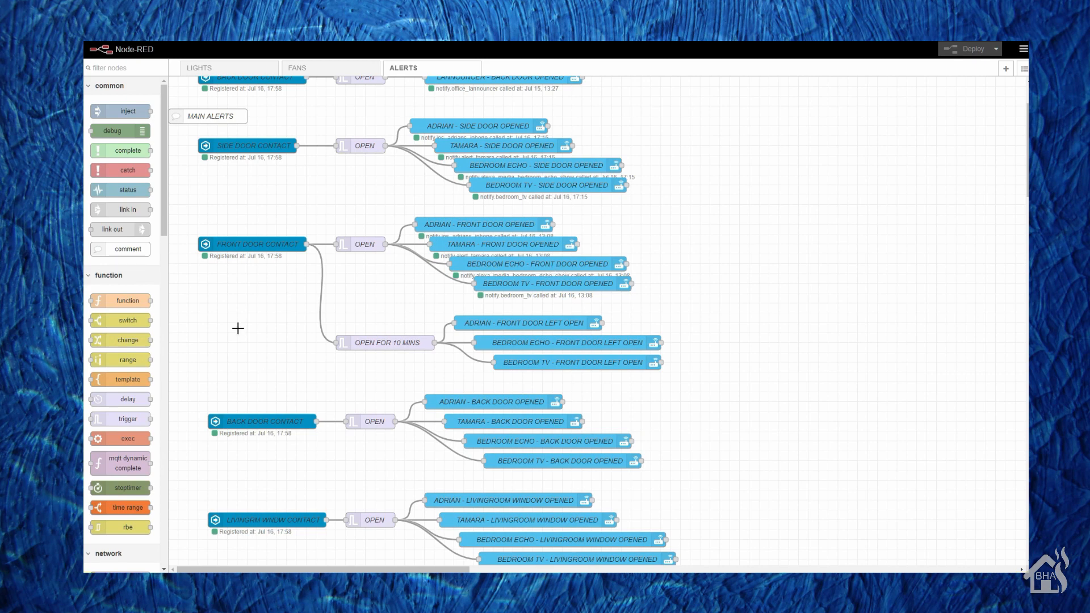
{"action": "mouse_move", "coordinate": [712, 271]}
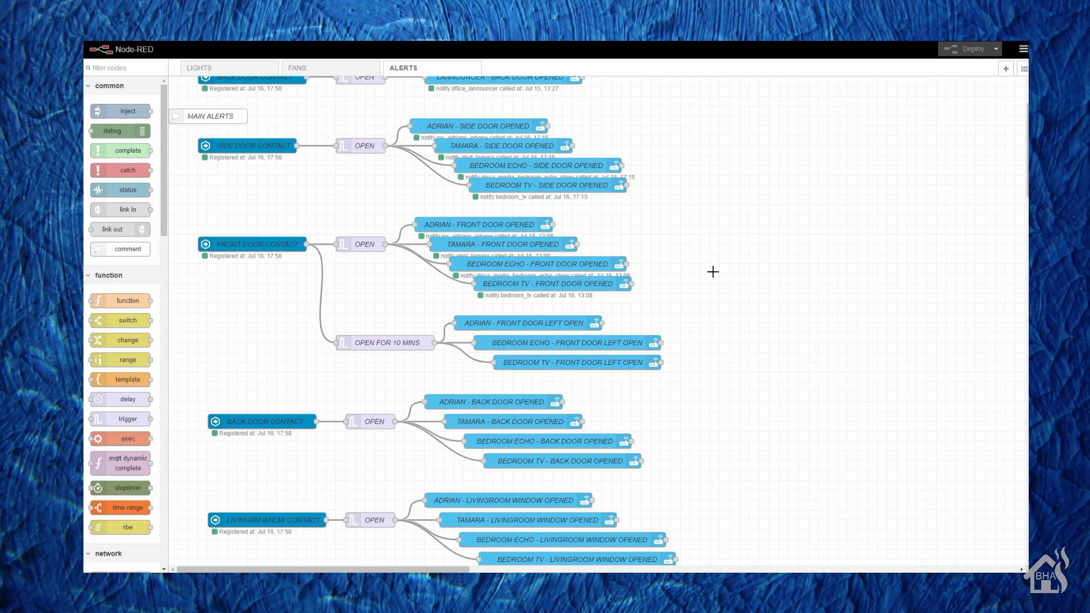
{"action": "mouse_move", "coordinate": [253, 326]}
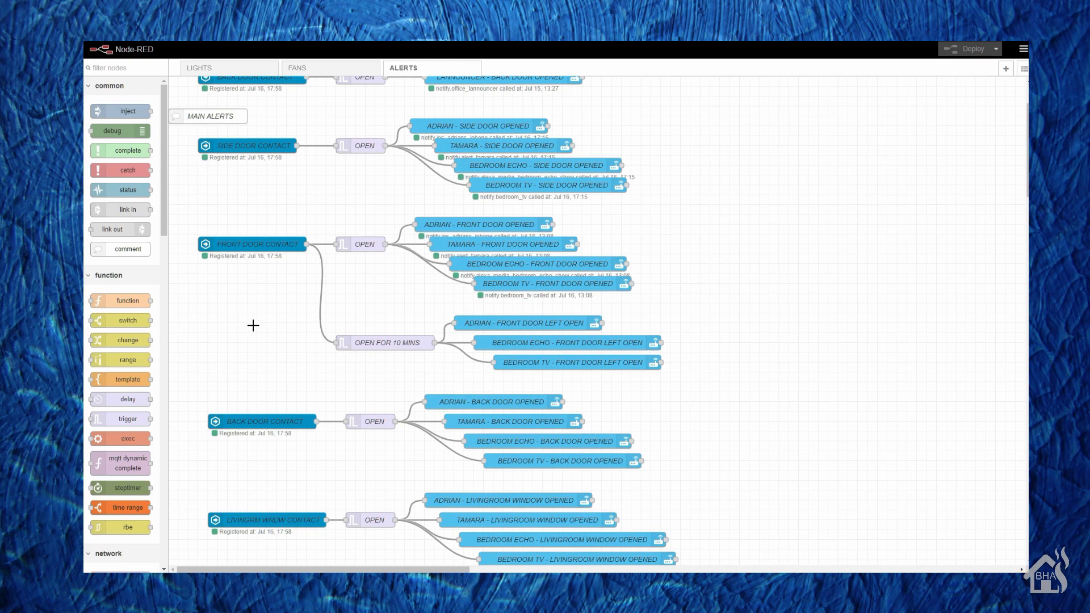
{"action": "mouse_move", "coordinate": [245, 243]}
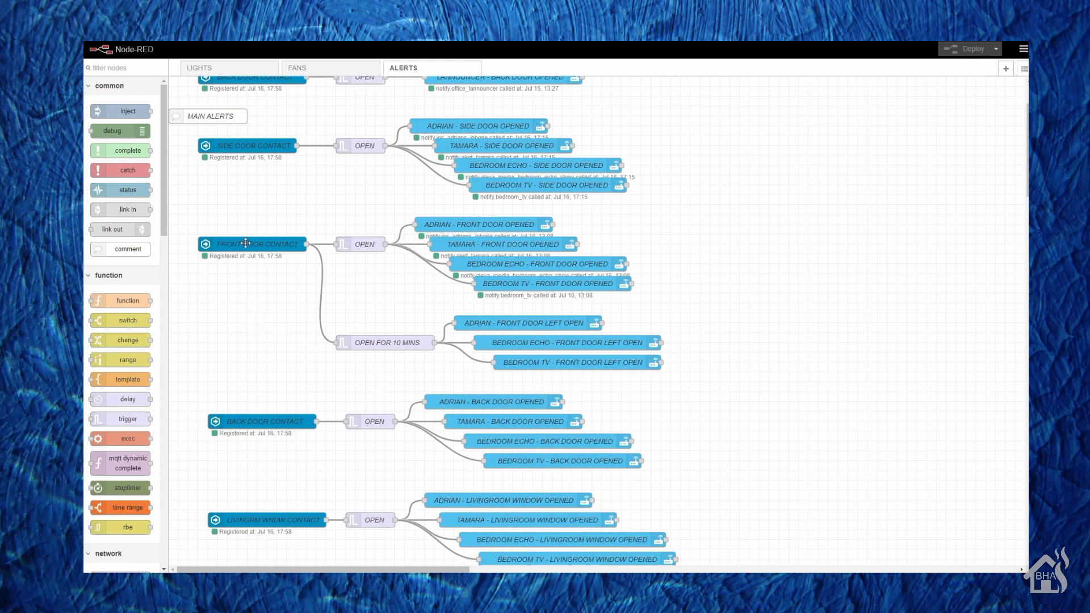
{"action": "double_click", "coordinate": [258, 244]}
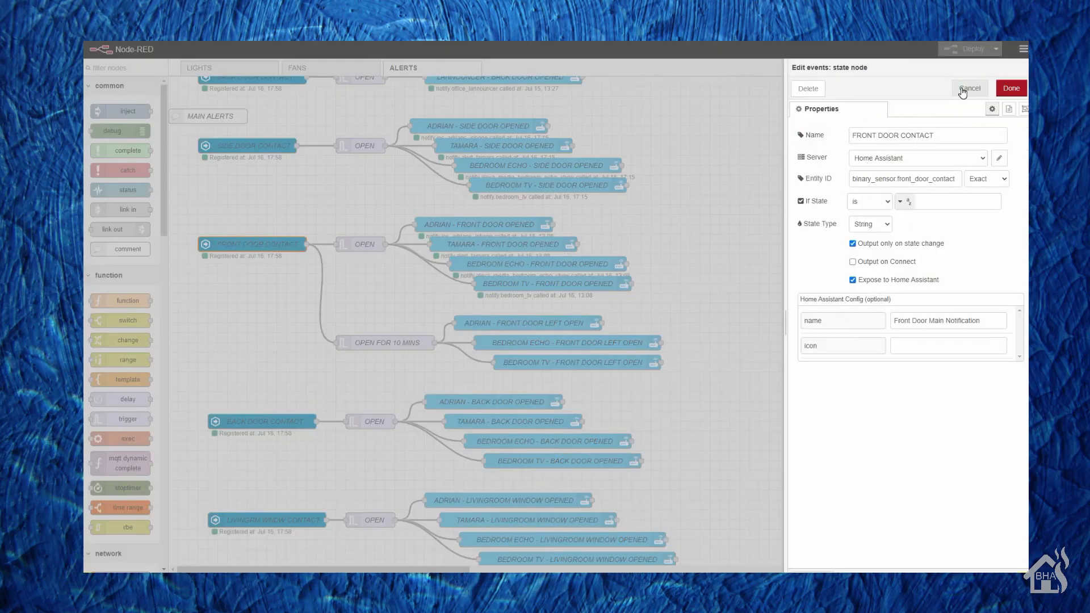
{"action": "left_click", "coordinate": [968, 89]}
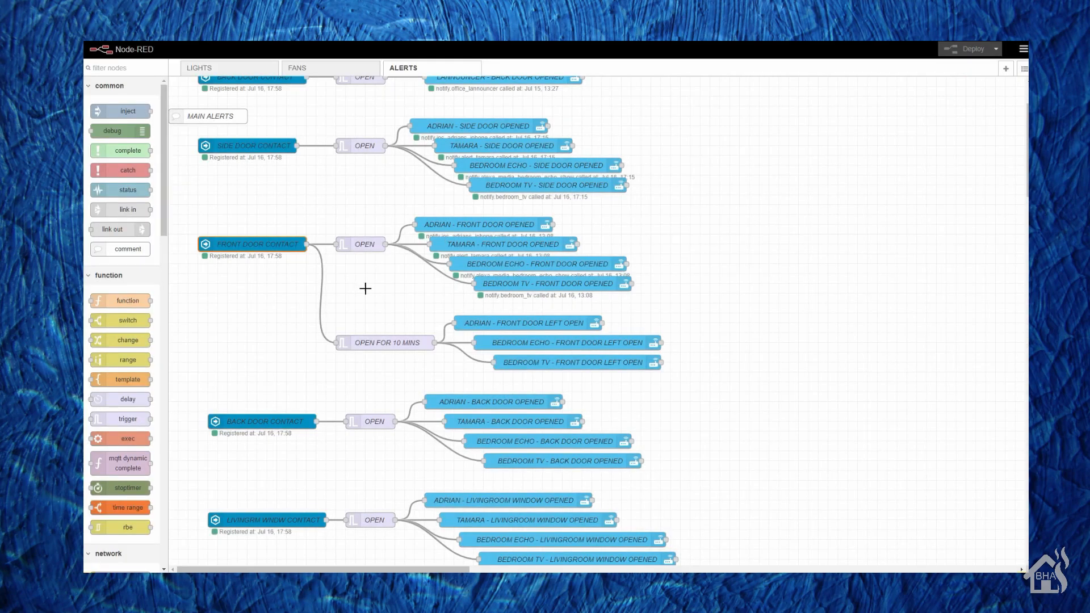
{"action": "double_click", "coordinate": [385, 342]}
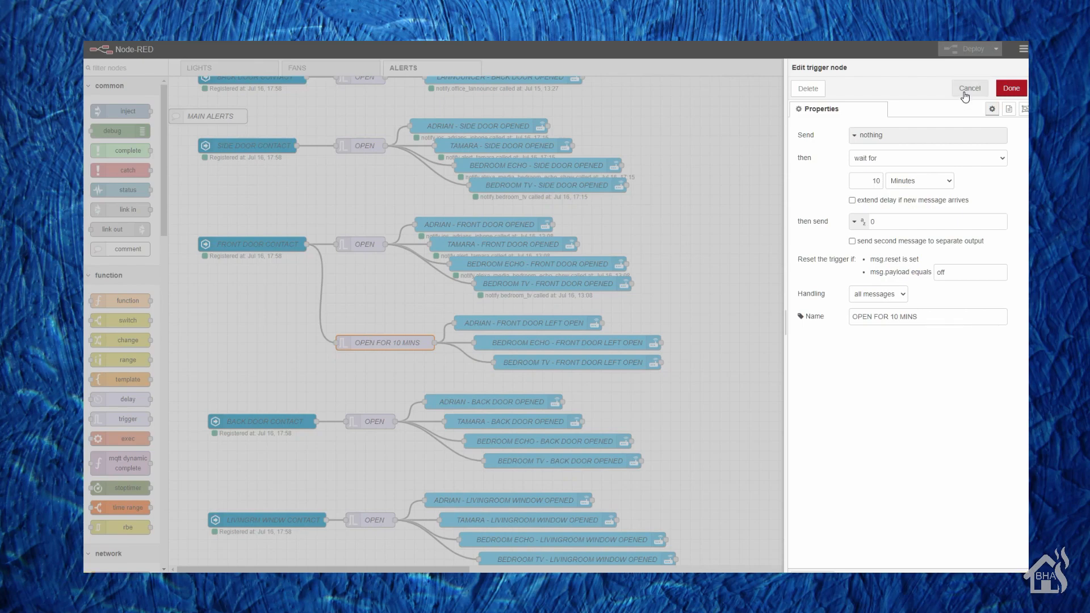
{"action": "left_click", "coordinate": [968, 88]}
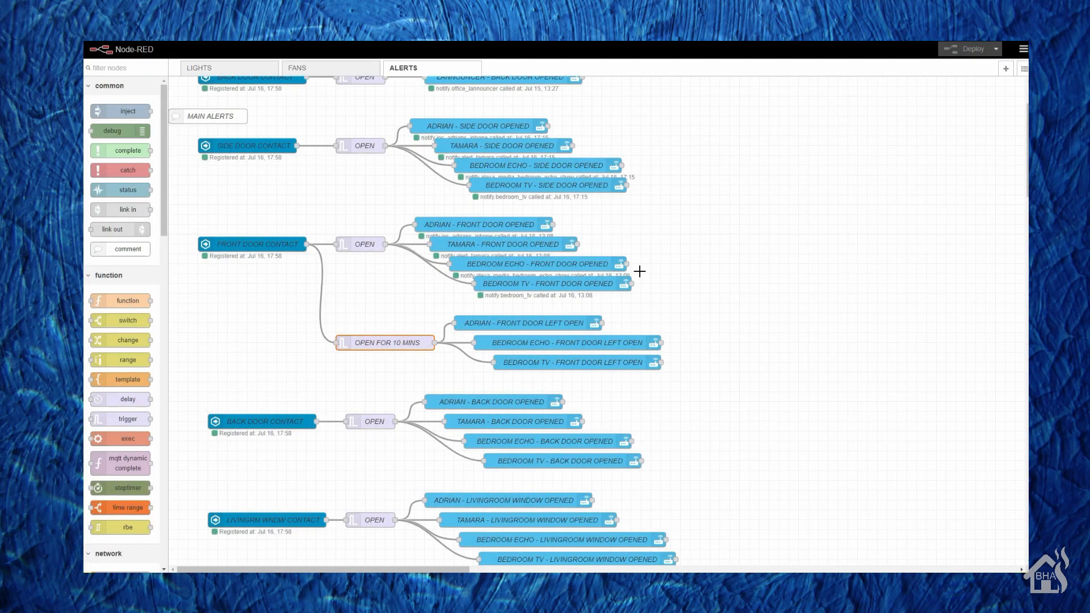
{"action": "double_click", "coordinate": [523, 322]}
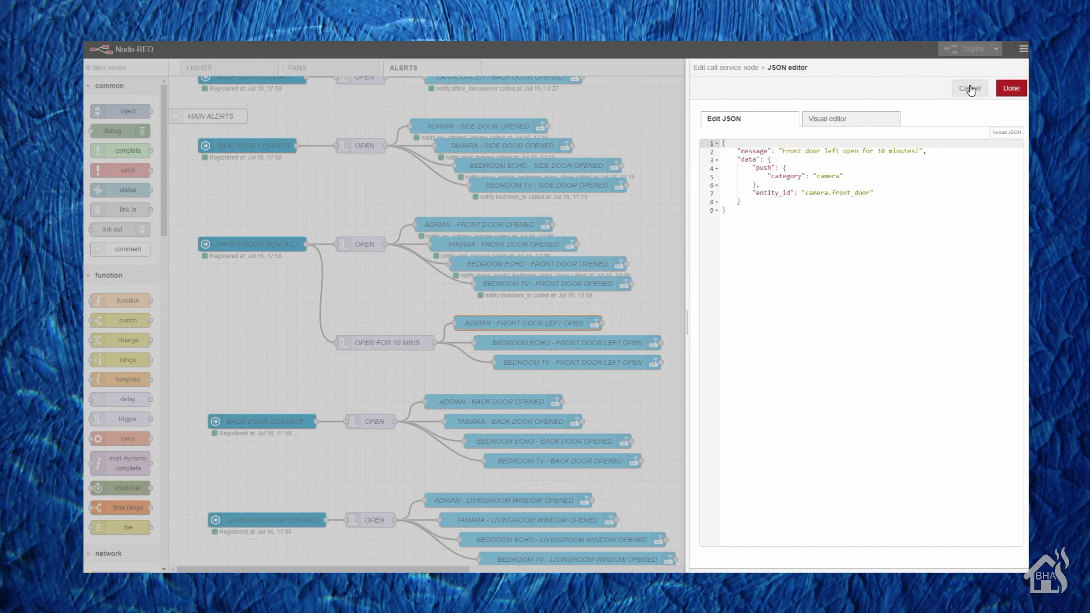
{"action": "left_click", "coordinate": [968, 88]}
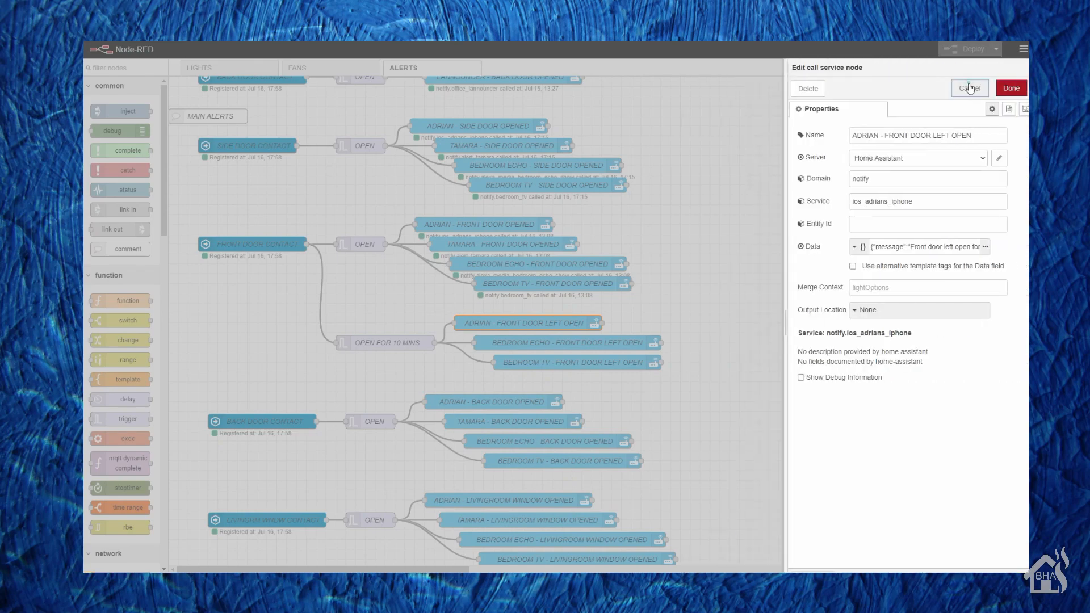
{"action": "left_click", "coordinate": [968, 88]}
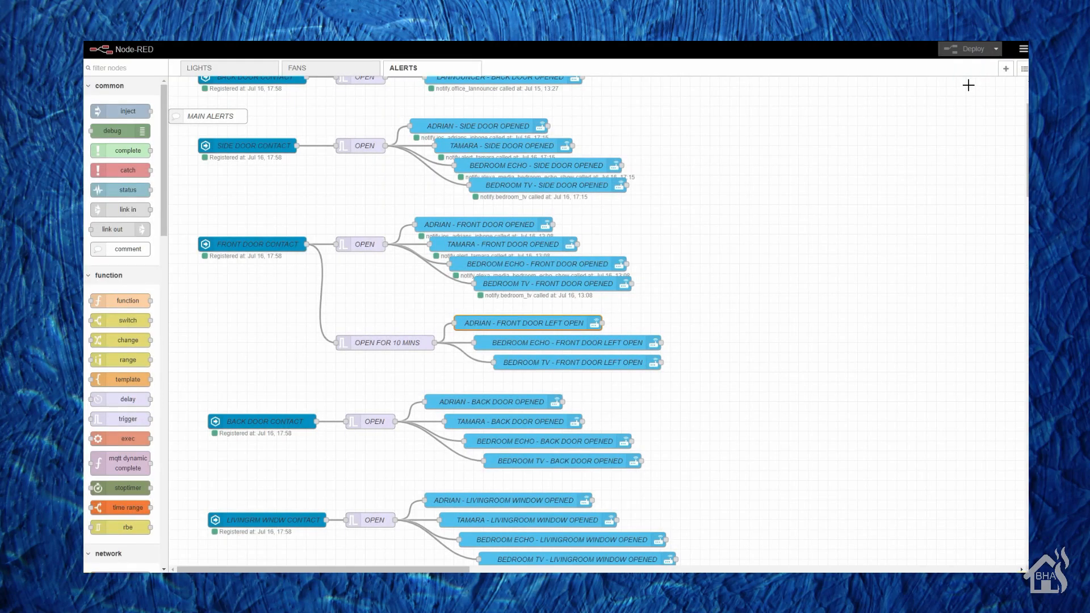
{"action": "mouse_move", "coordinate": [554, 227]}
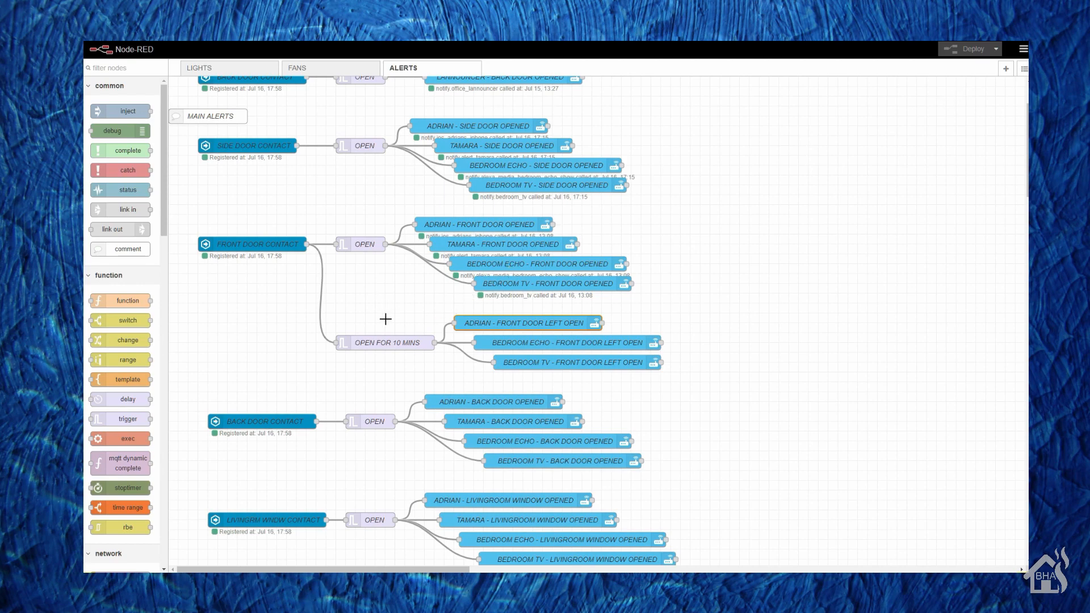
{"action": "double_click", "coordinate": [384, 342]}
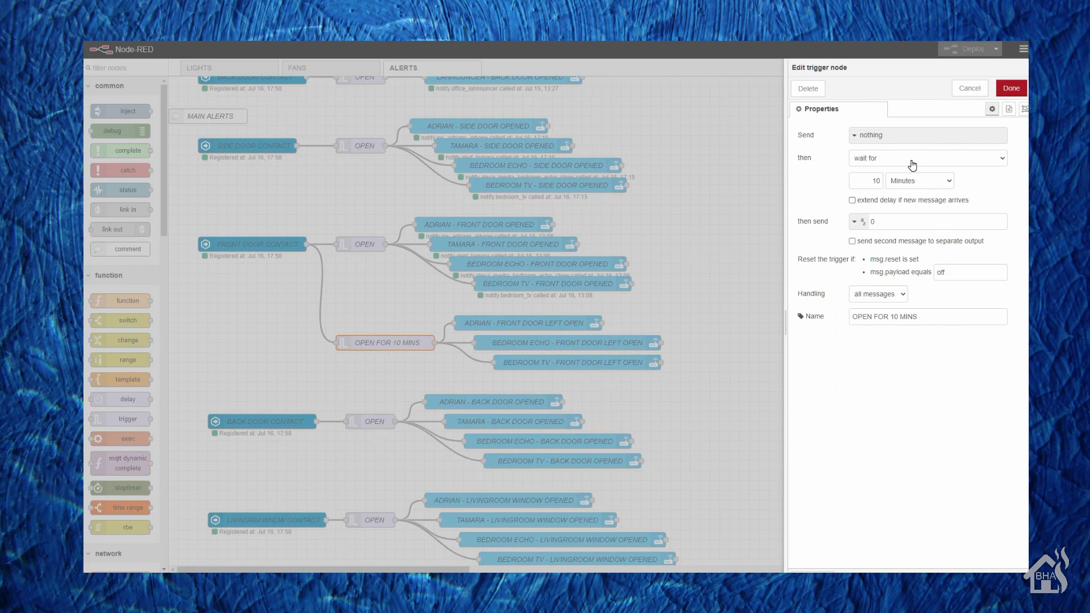
{"action": "mouse_move", "coordinate": [903, 161]}
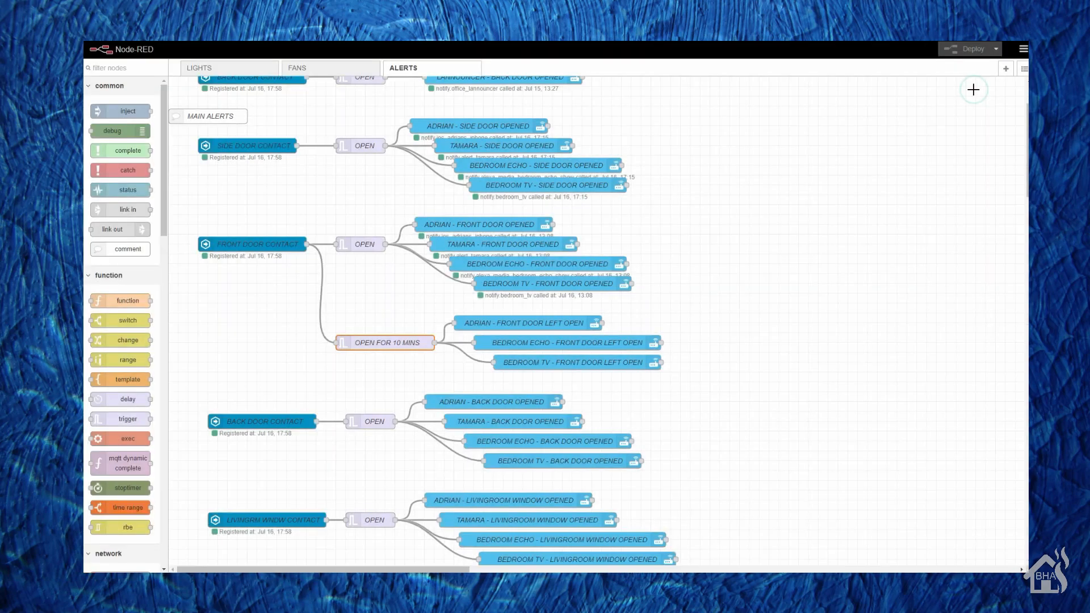
{"action": "mouse_move", "coordinate": [936, 448]}
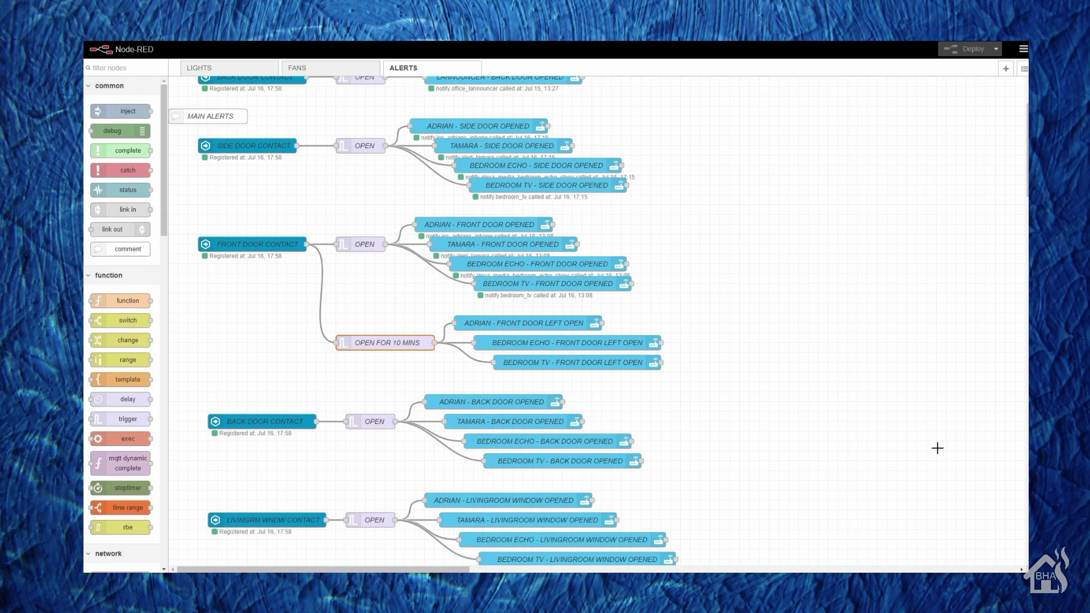